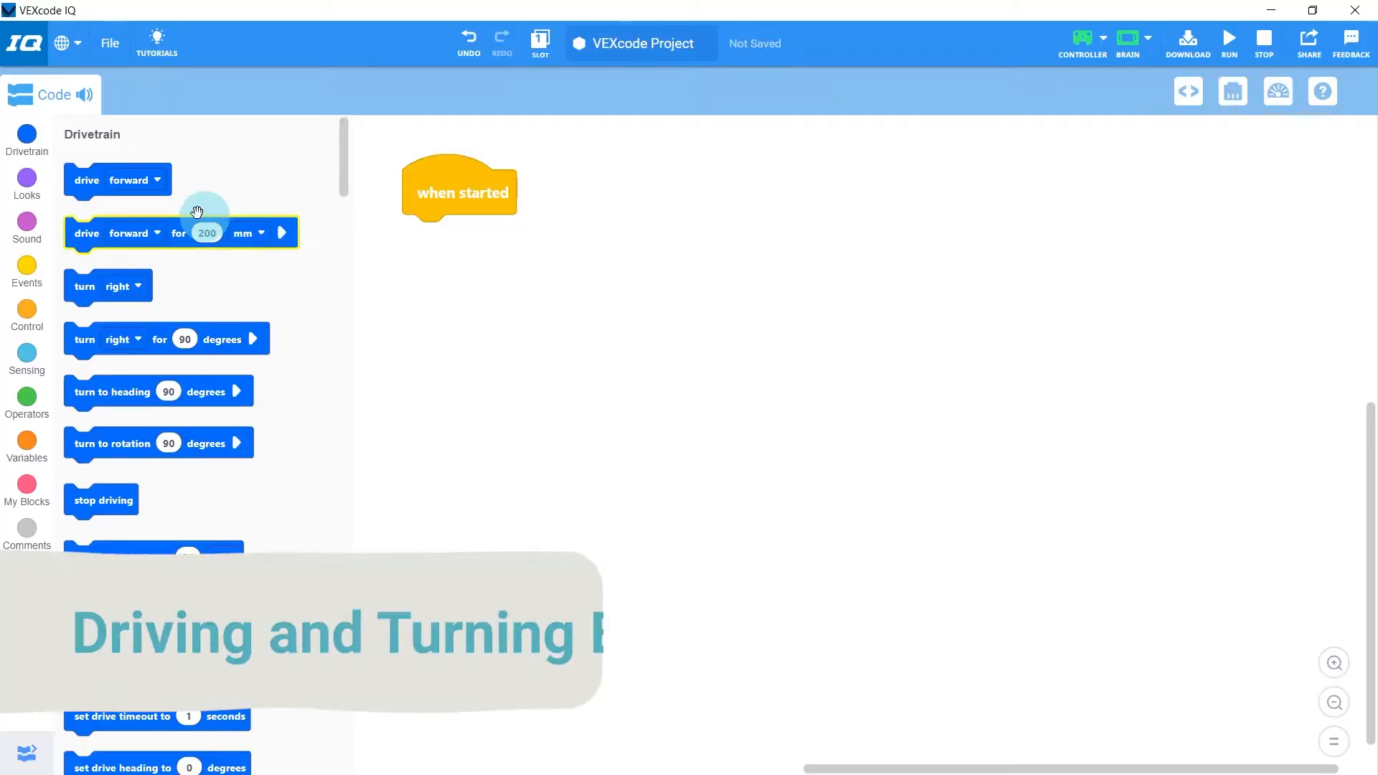
Start a new project from the BaseBot (Drivetrain 2-motor) template in Examples.
drag(118, 180, 434, 241)
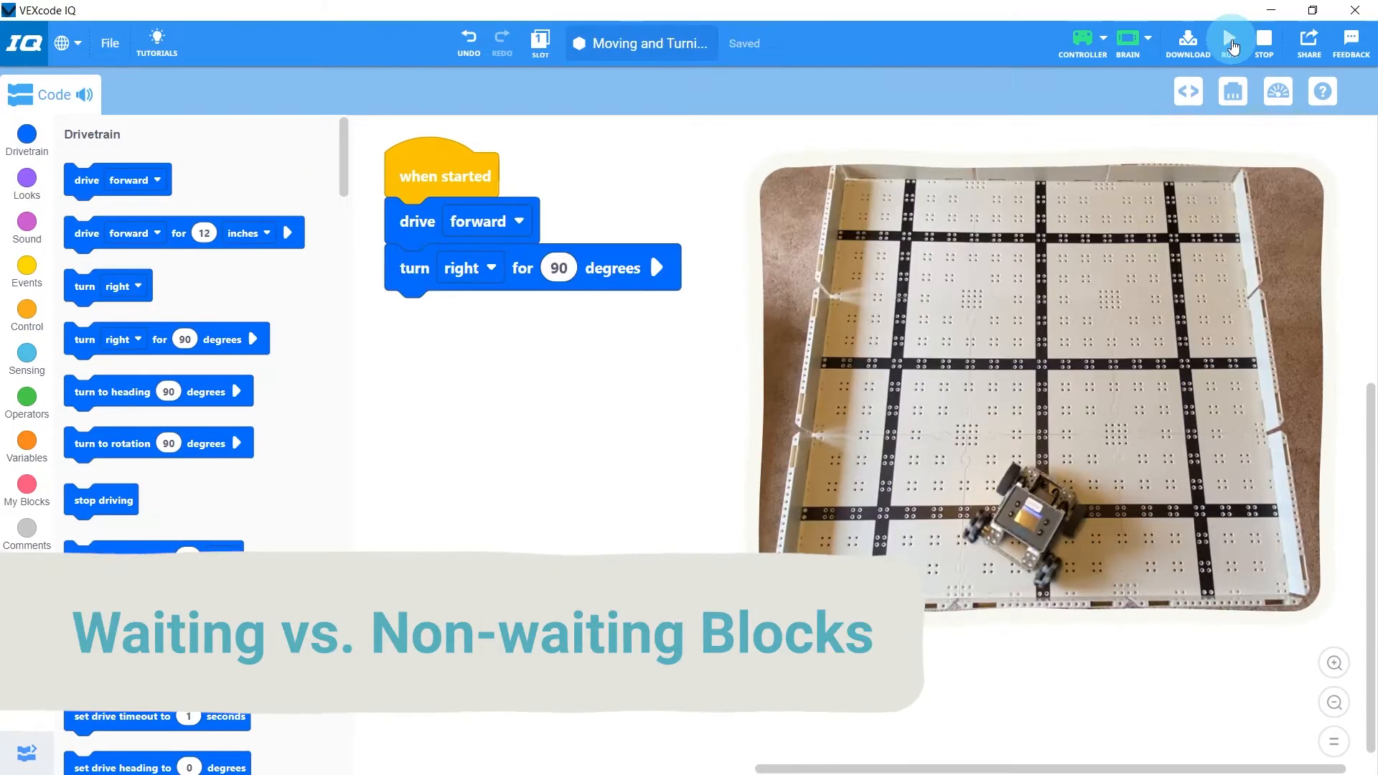
click(1229, 40)
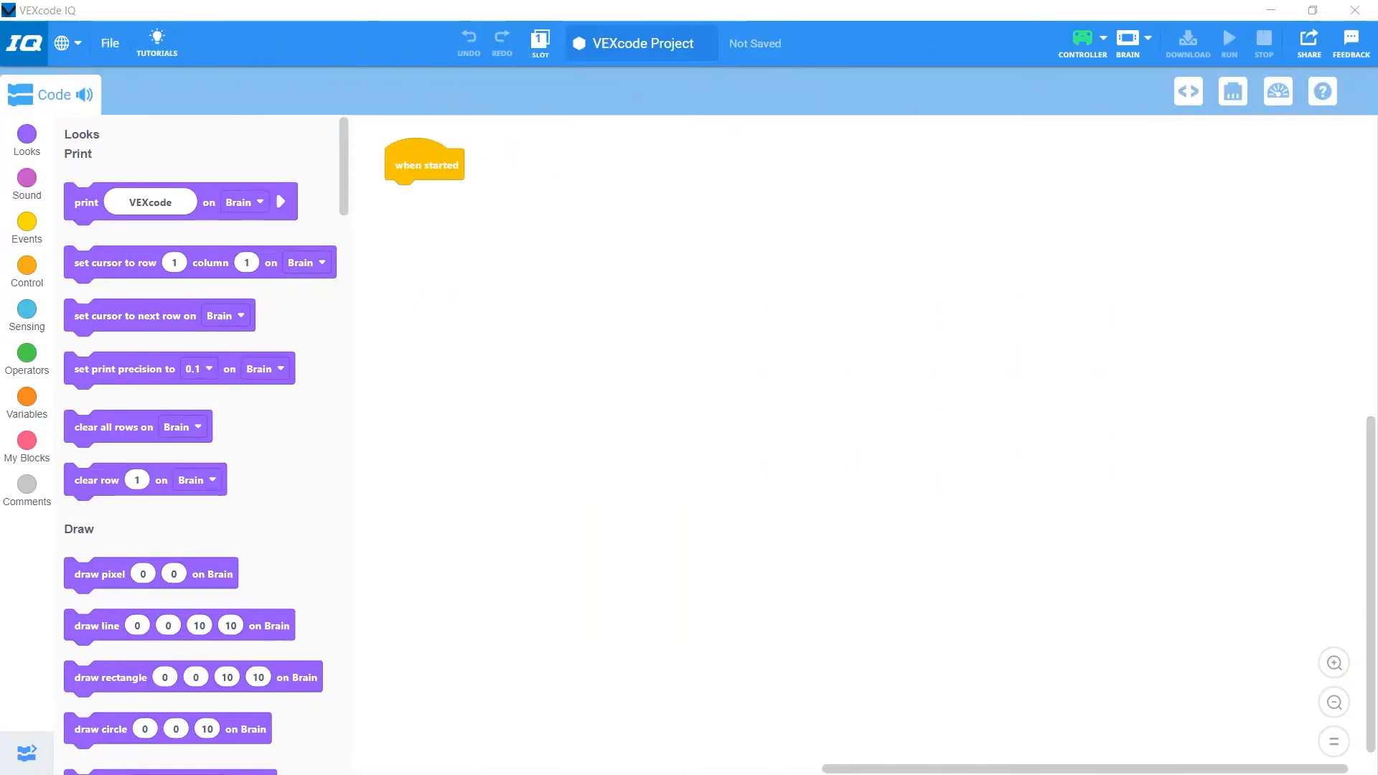
click(109, 43)
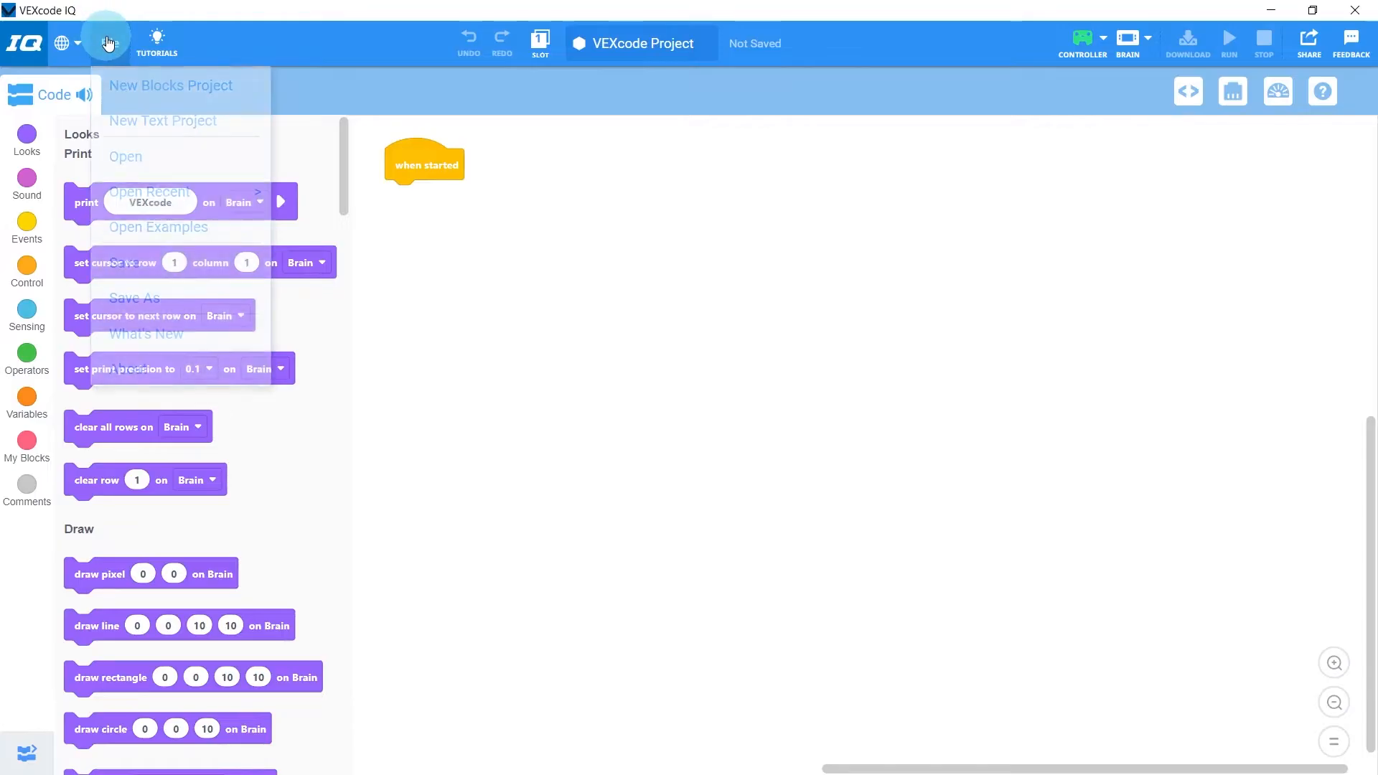
click(158, 226)
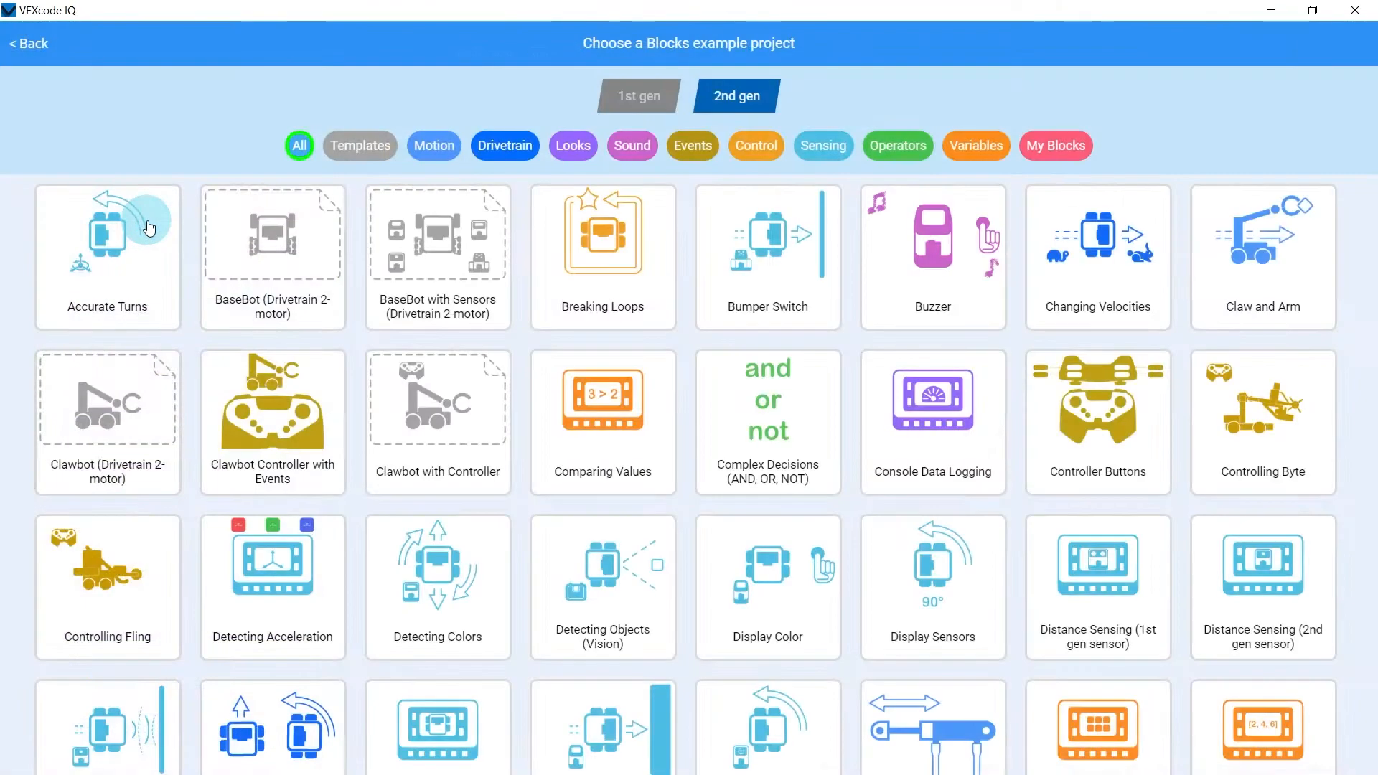
click(360, 145)
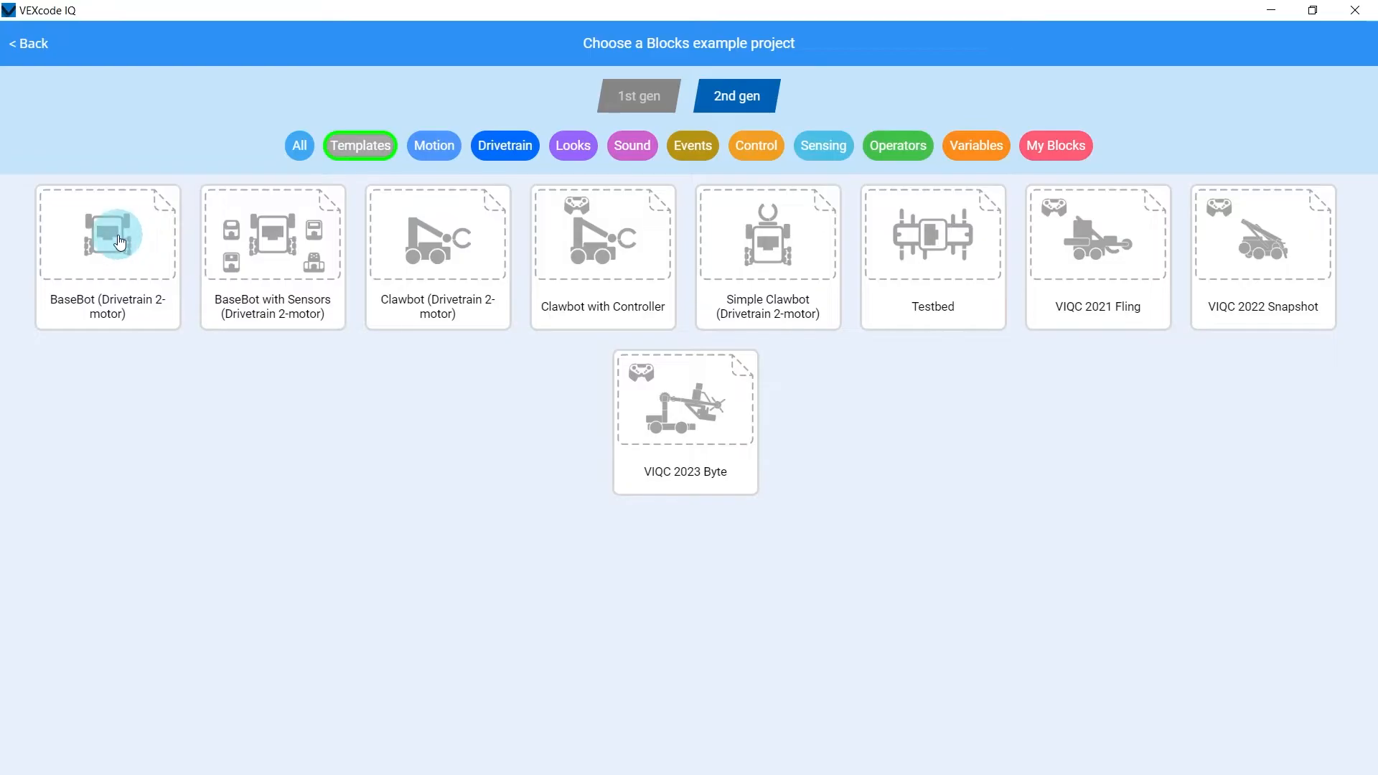
click(107, 234)
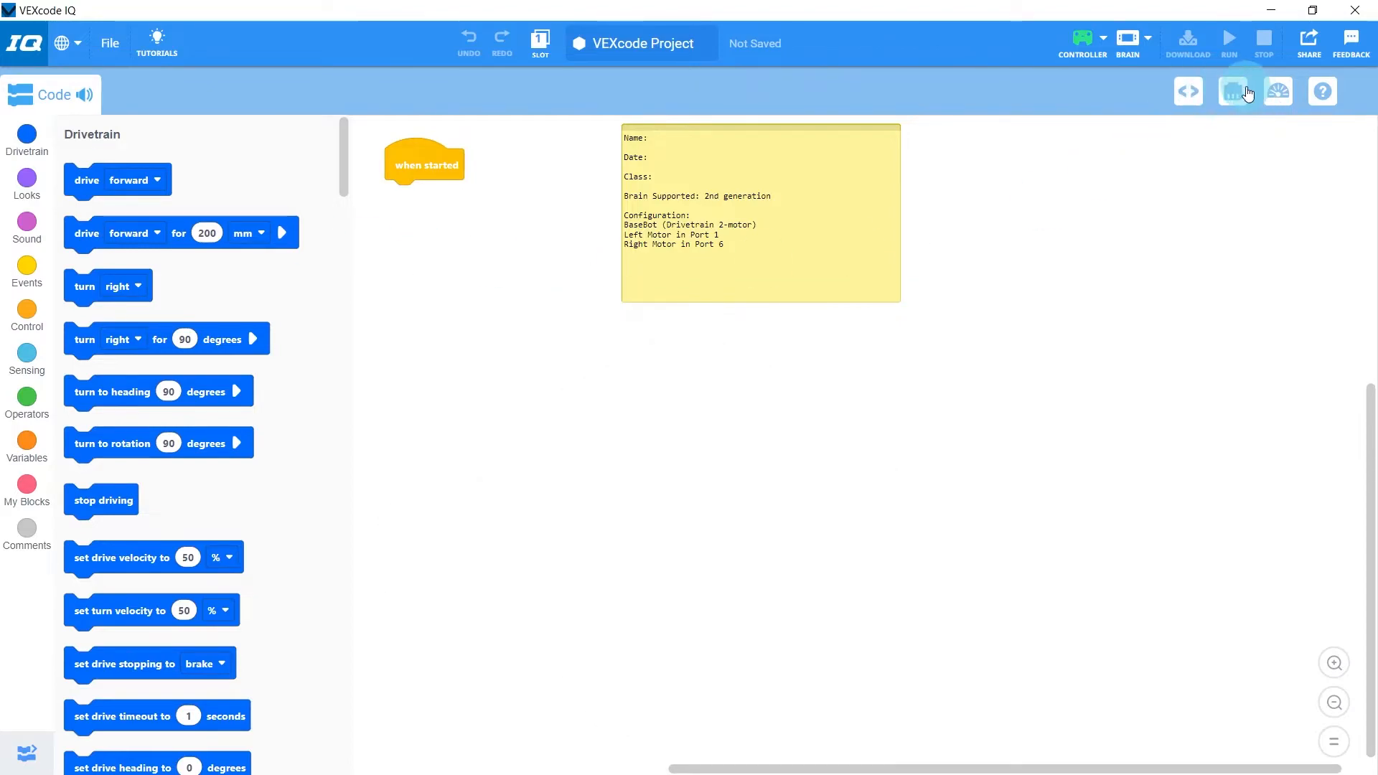
Review the Drivetrain settings: 200mm wheels, 1:1 gear ratio, motors on ports 1 and 6.
click(1234, 90)
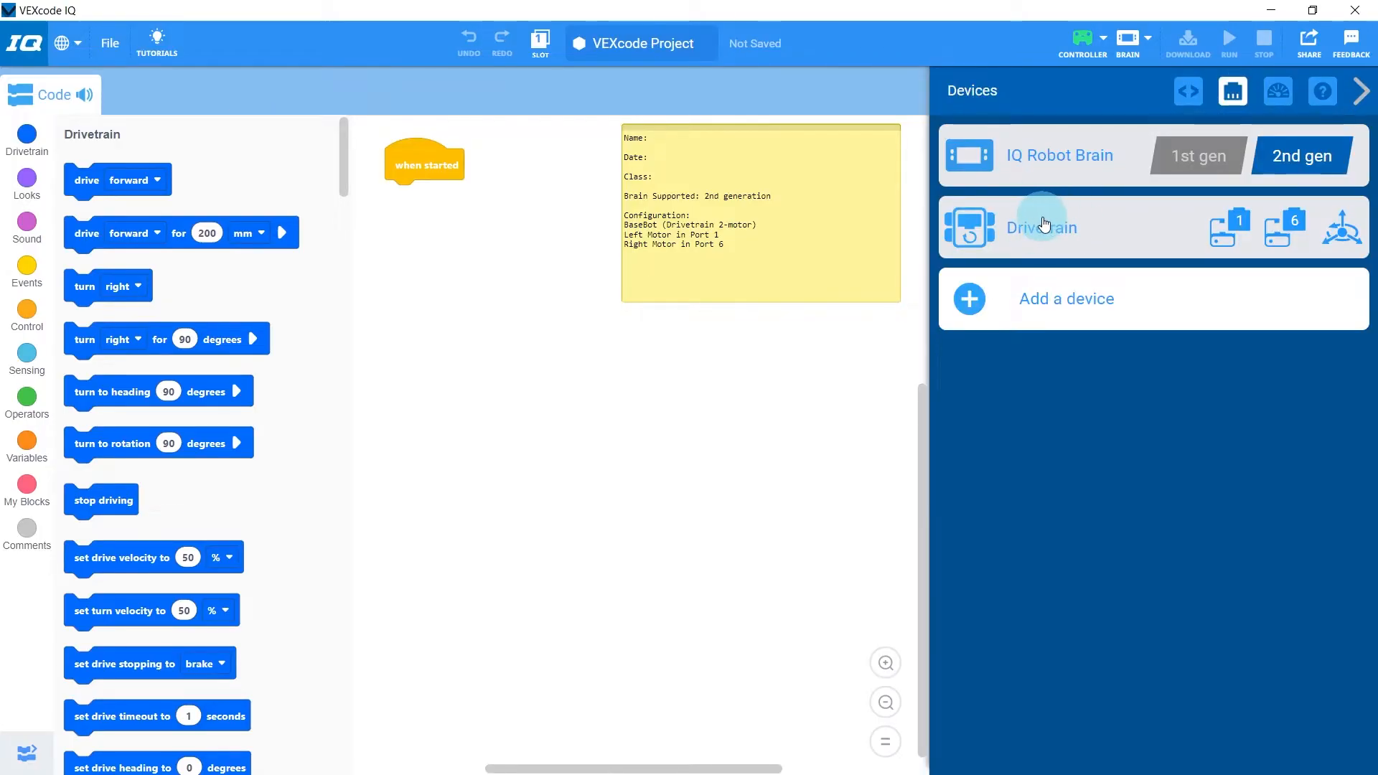
click(1042, 226)
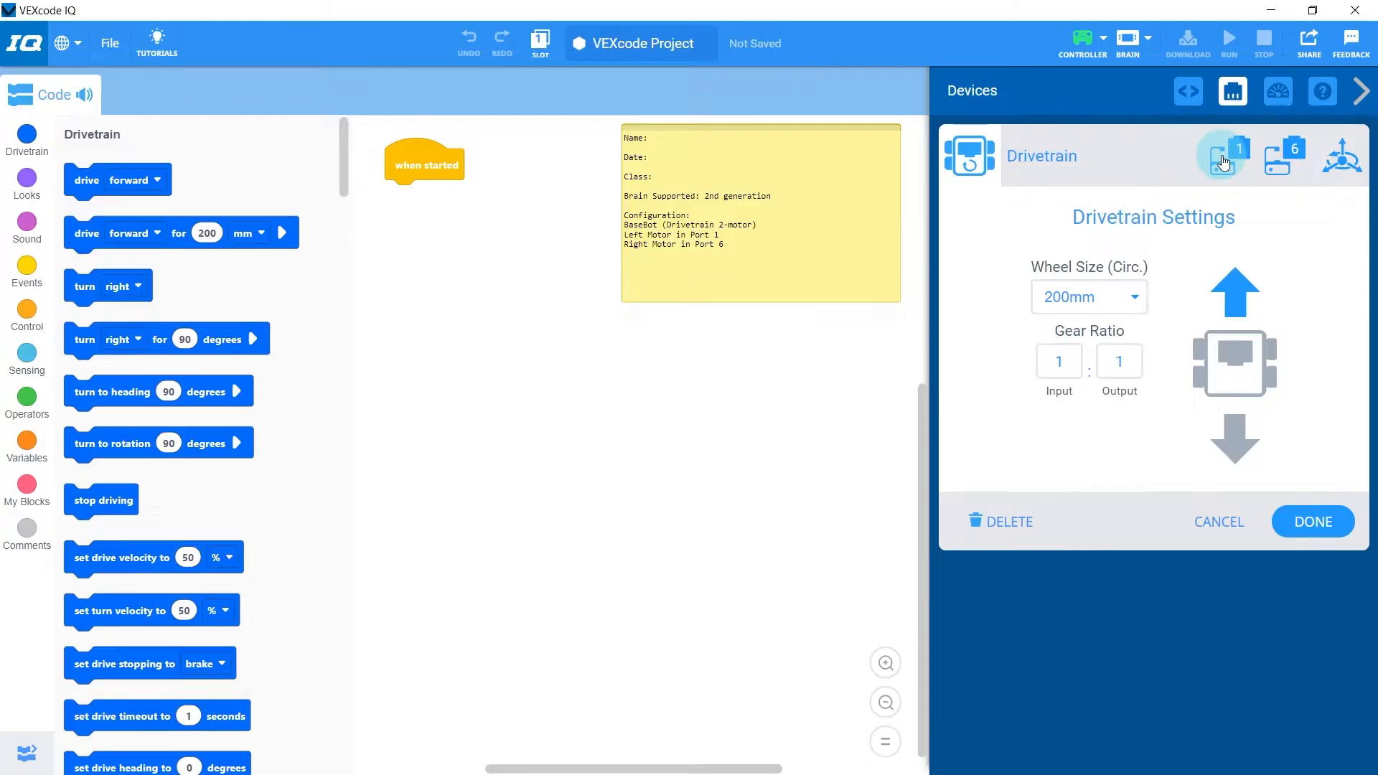
click(1283, 156)
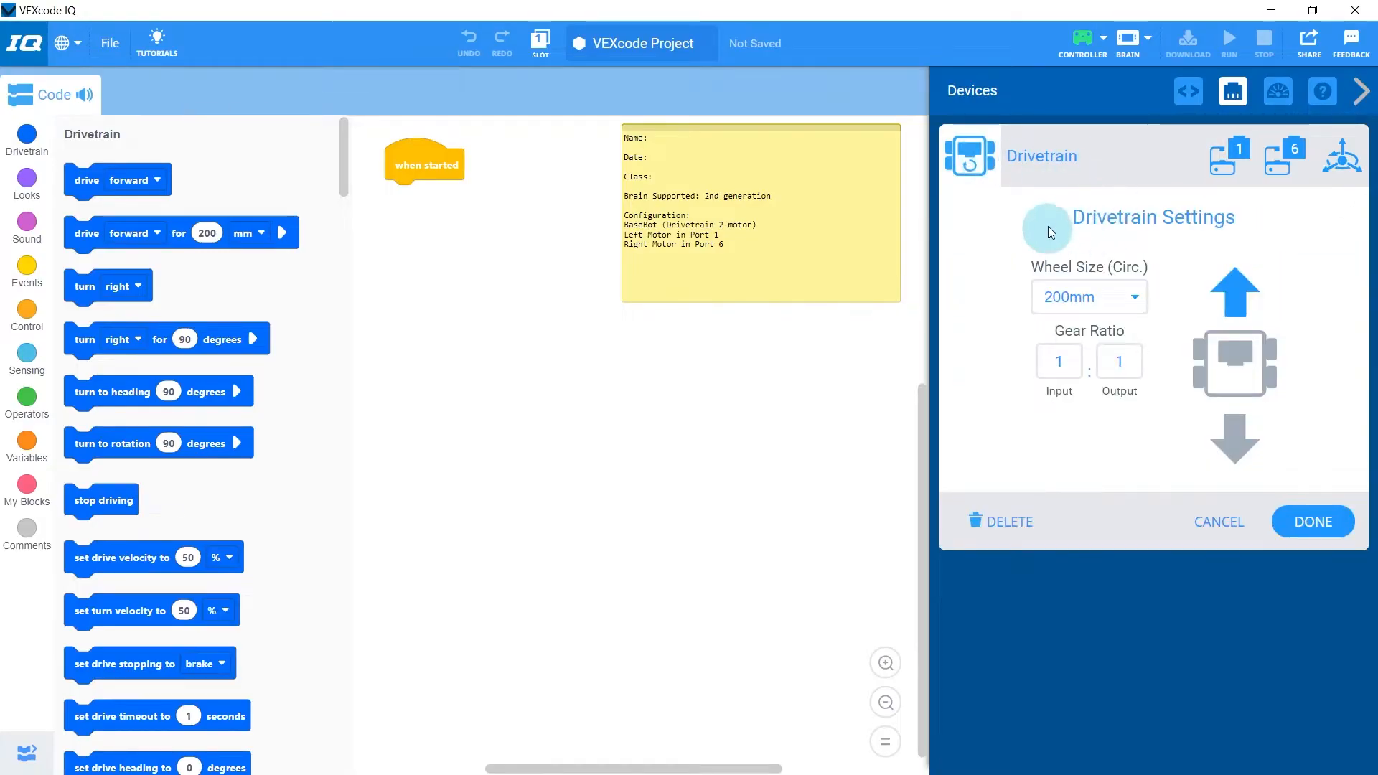
mouse_move(1199, 345)
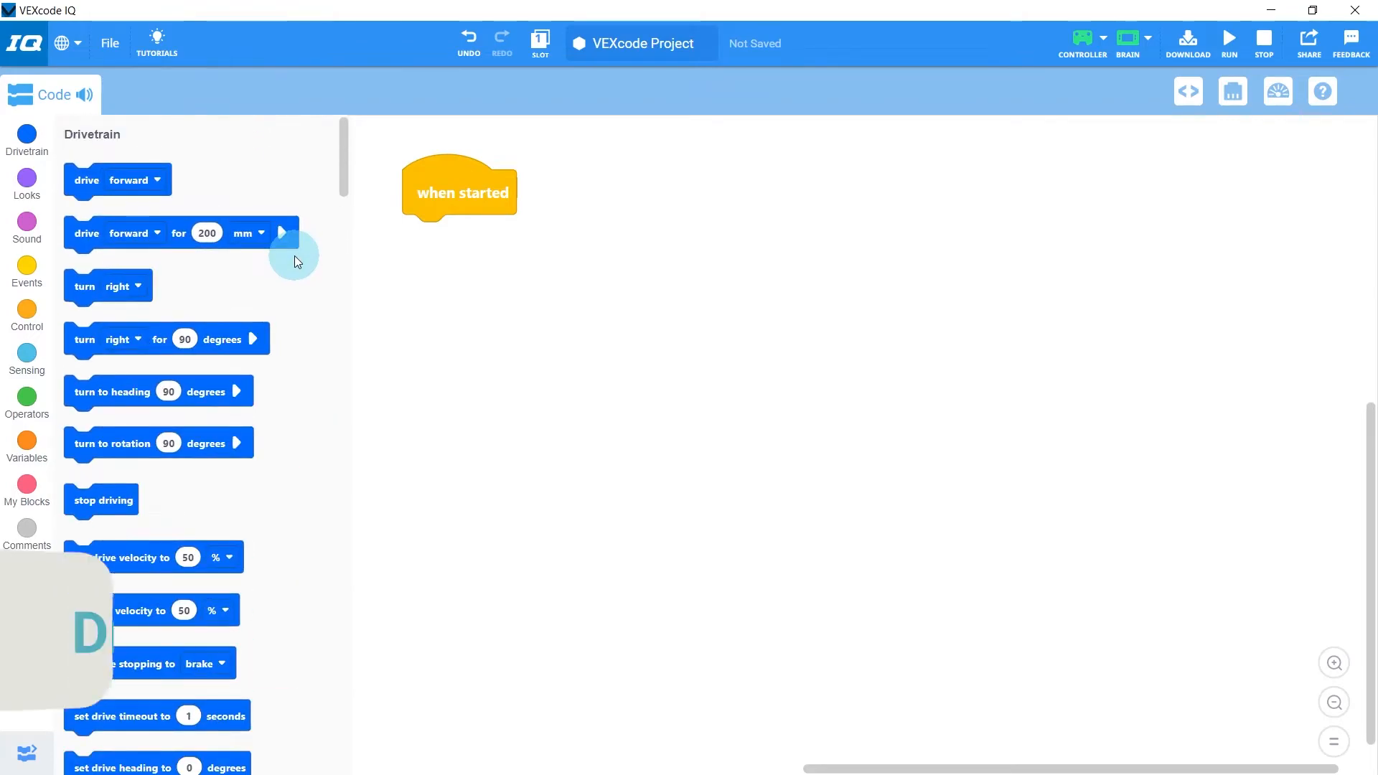
mouse_move(87, 180)
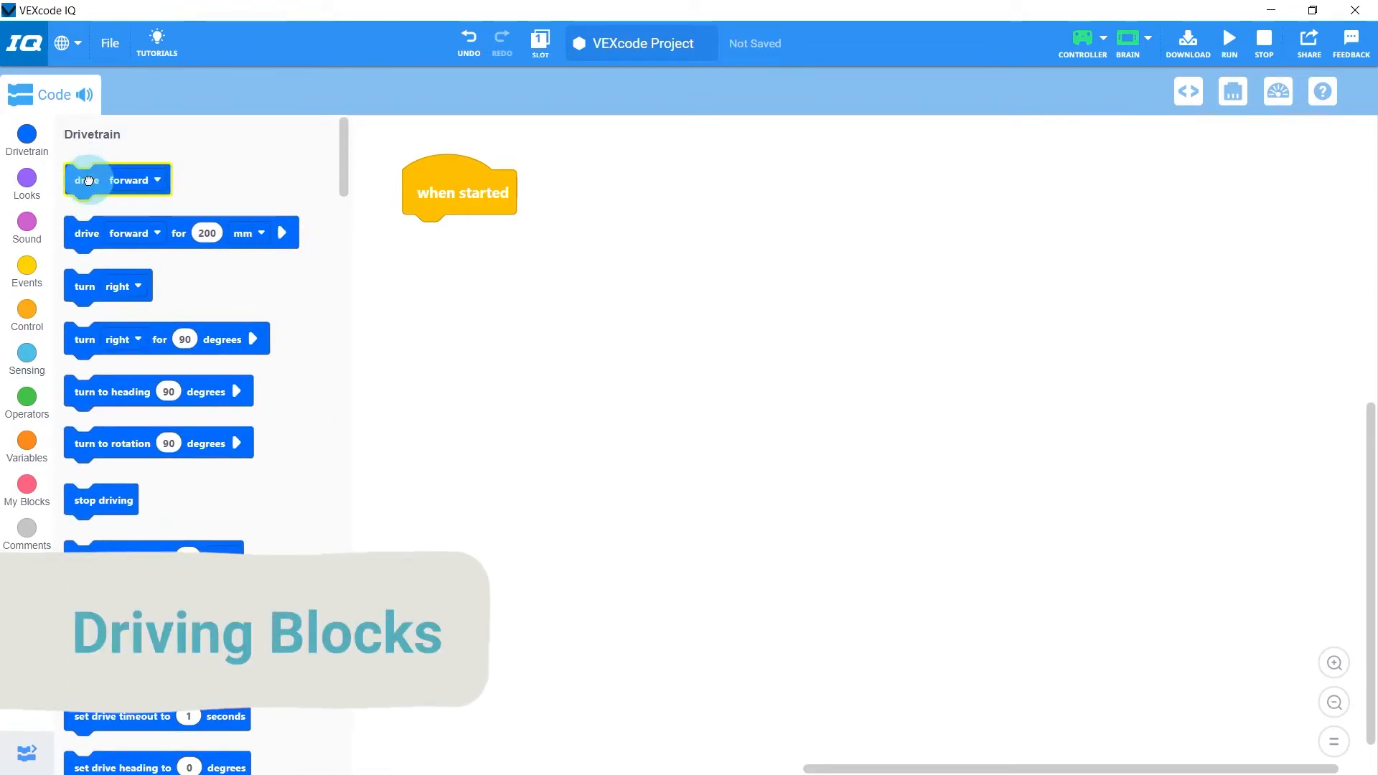
Add a drive forward block under when started, then run and stop it on the robot.
drag(87, 180, 431, 238)
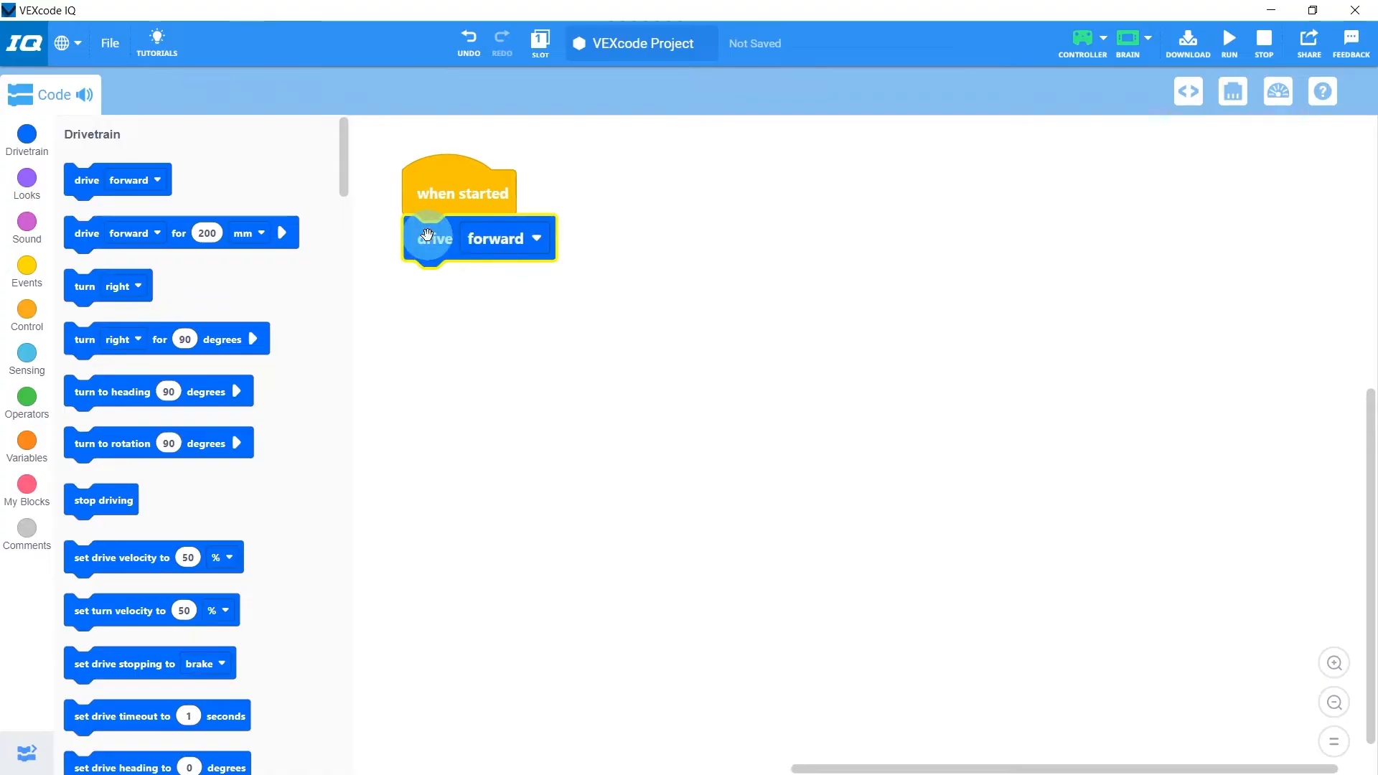
click(1188, 42)
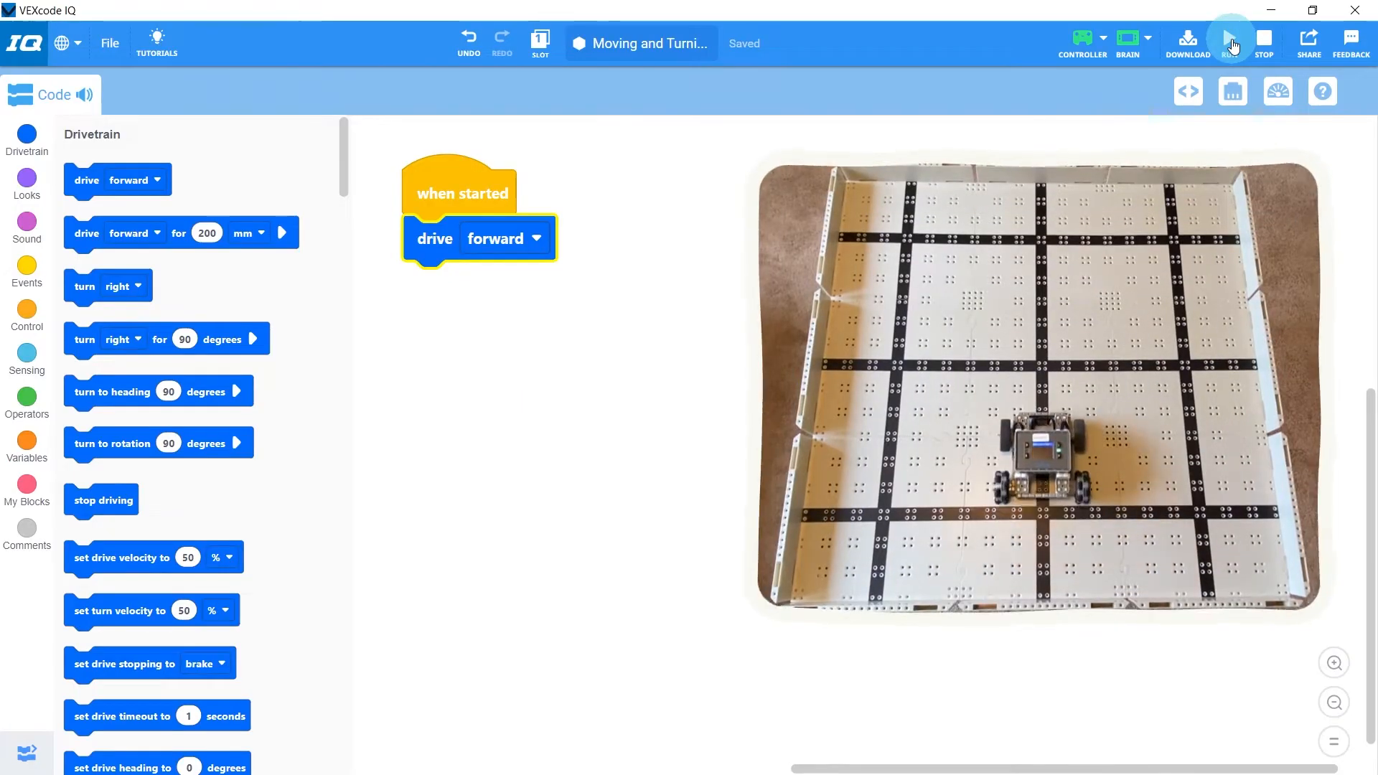
click(1230, 42)
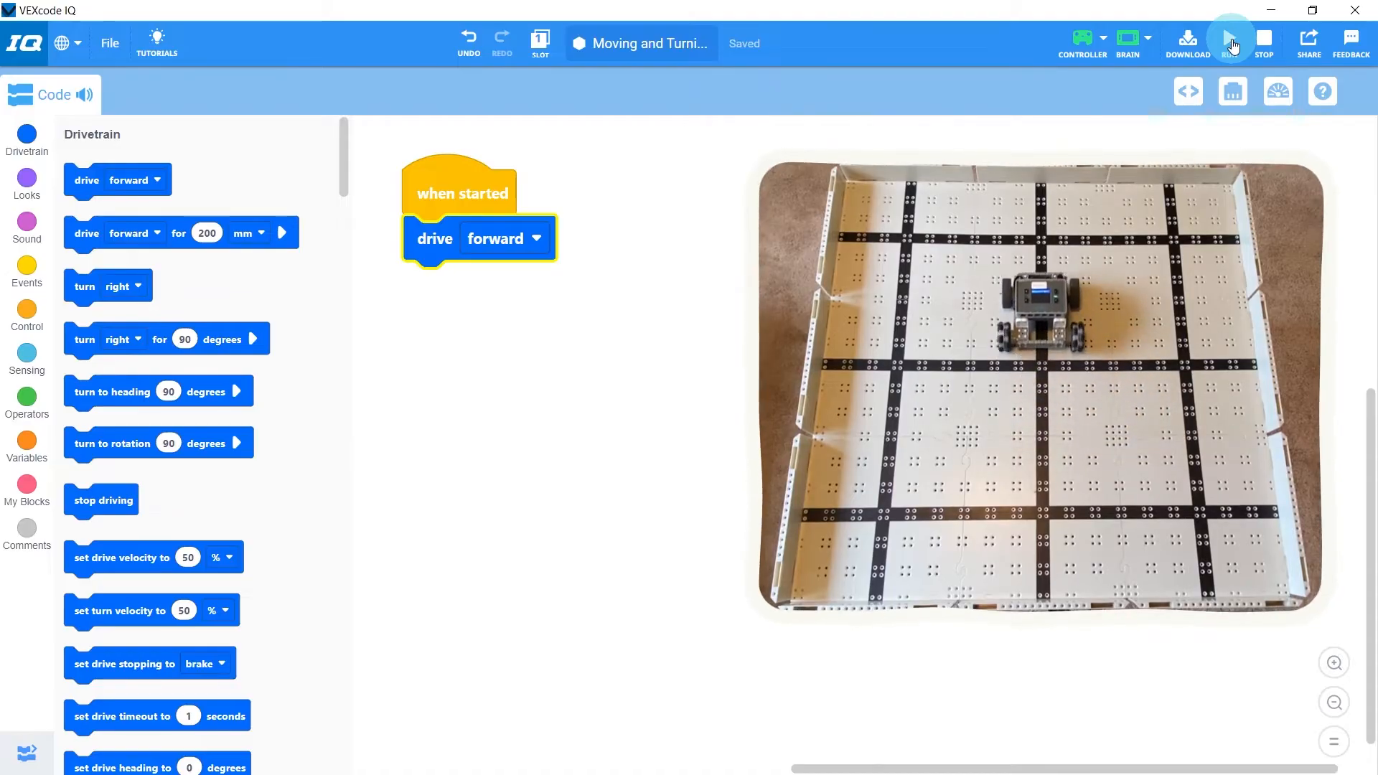
click(1229, 39)
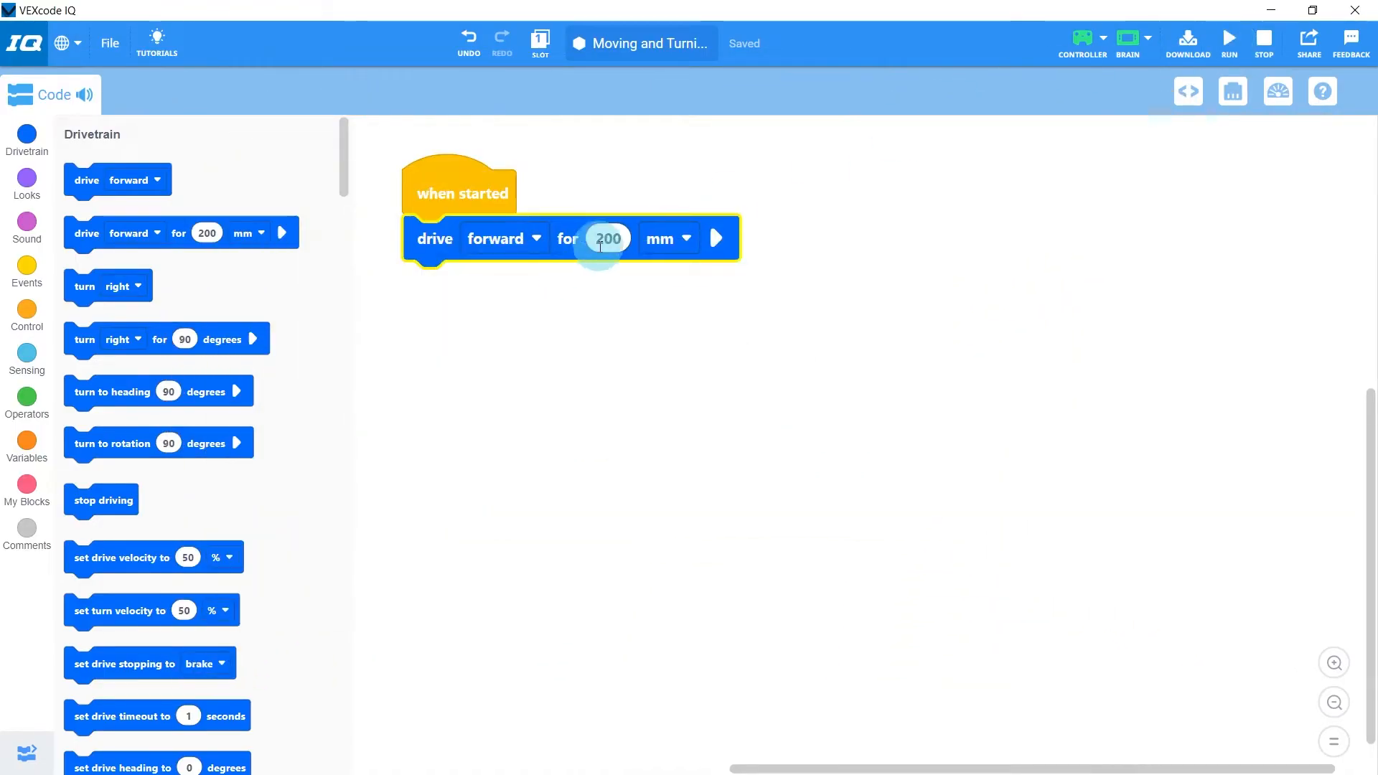
Change the drive forward distance from 200 to 12.
click(607, 238)
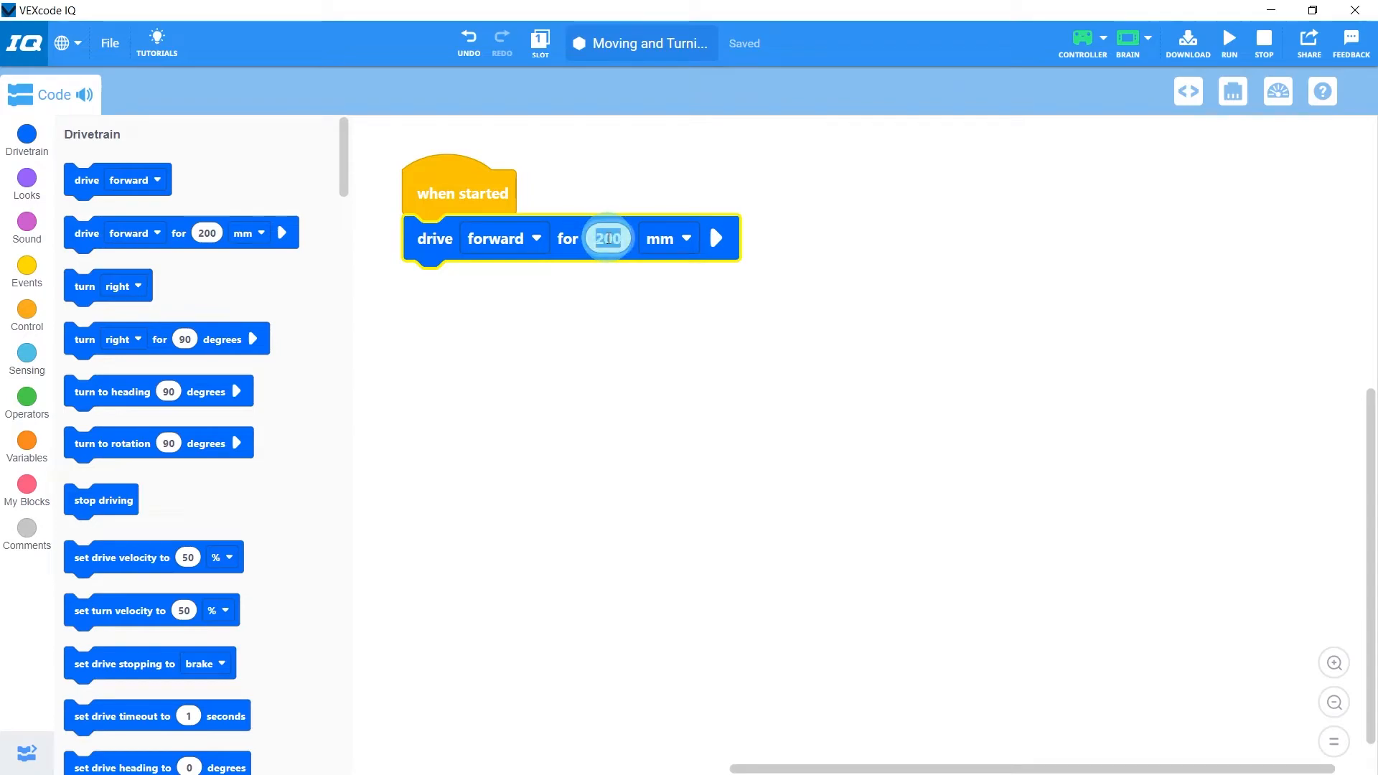
text(12)
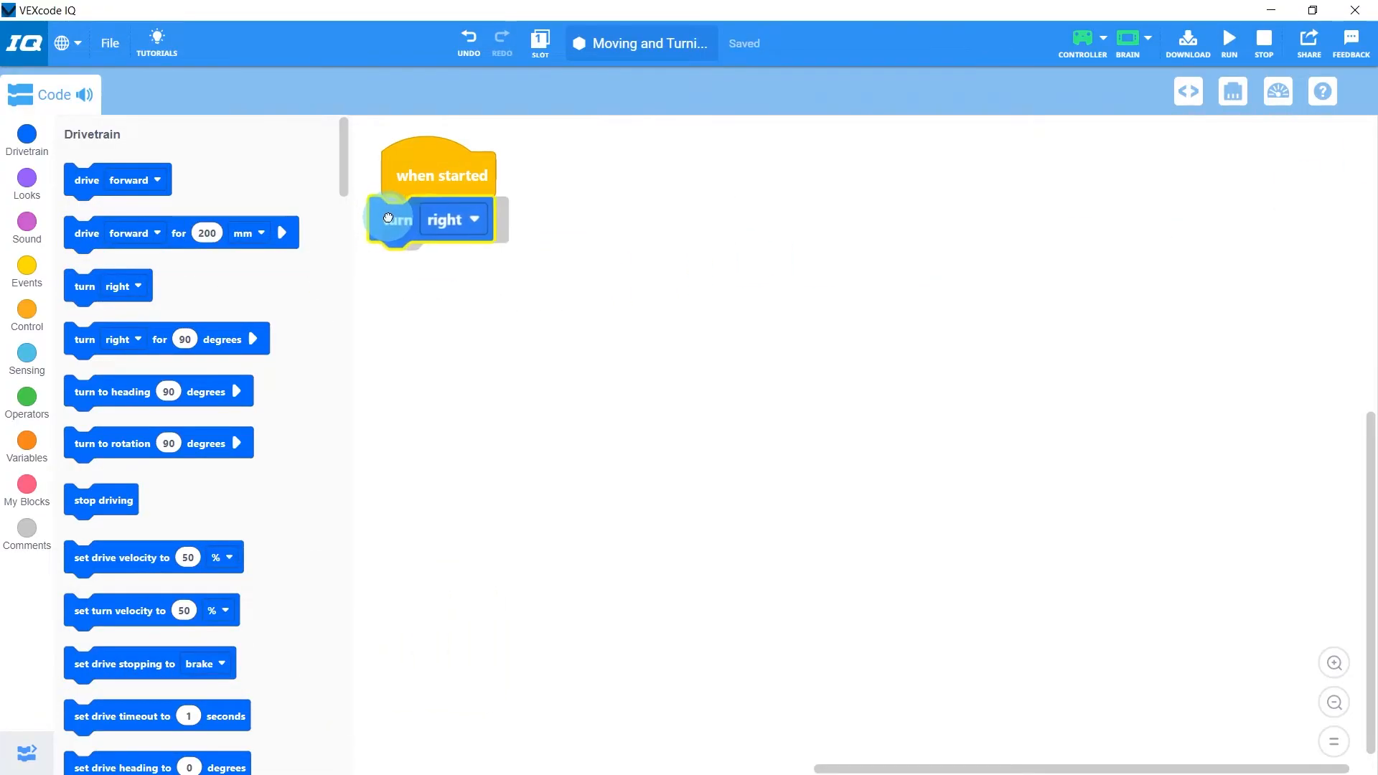
Run the continuous turn right program on the robot, then stop it.
click(1228, 39)
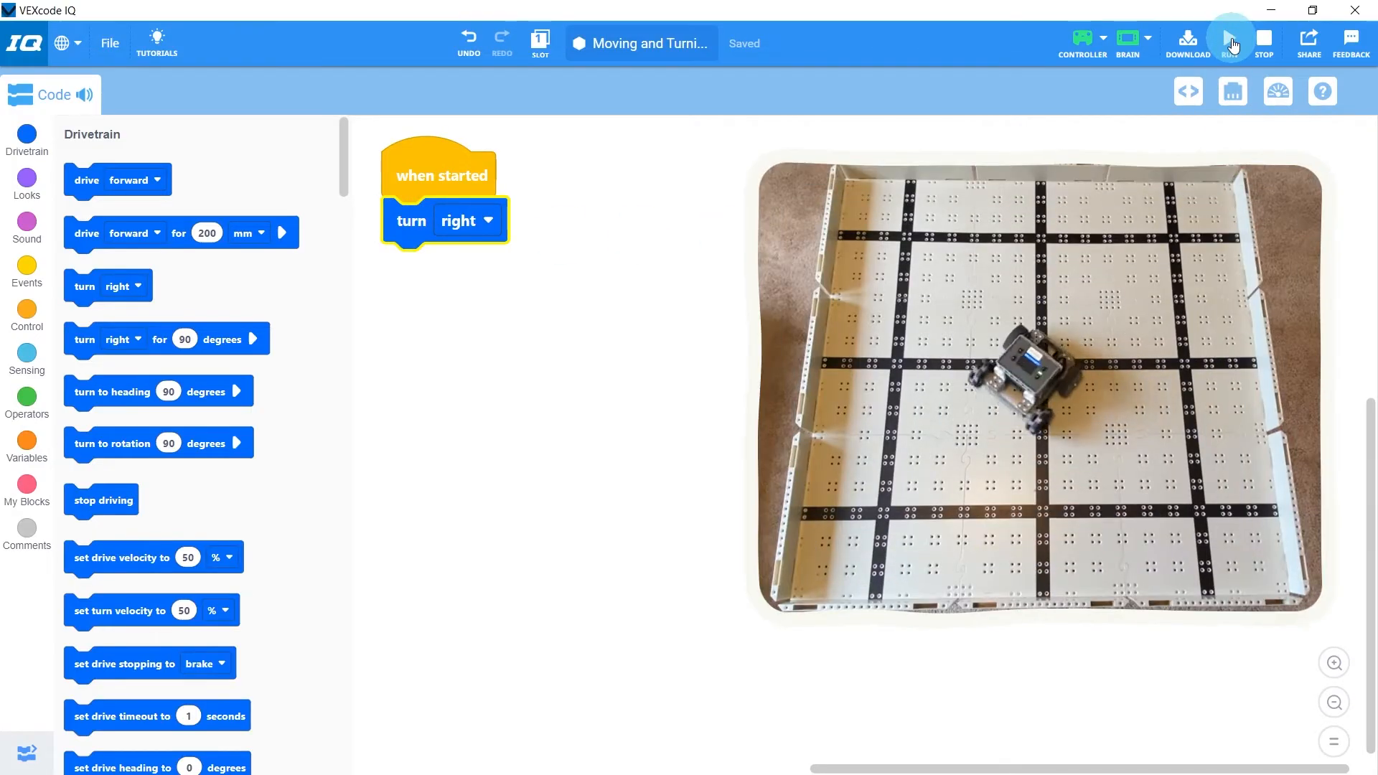
click(1230, 39)
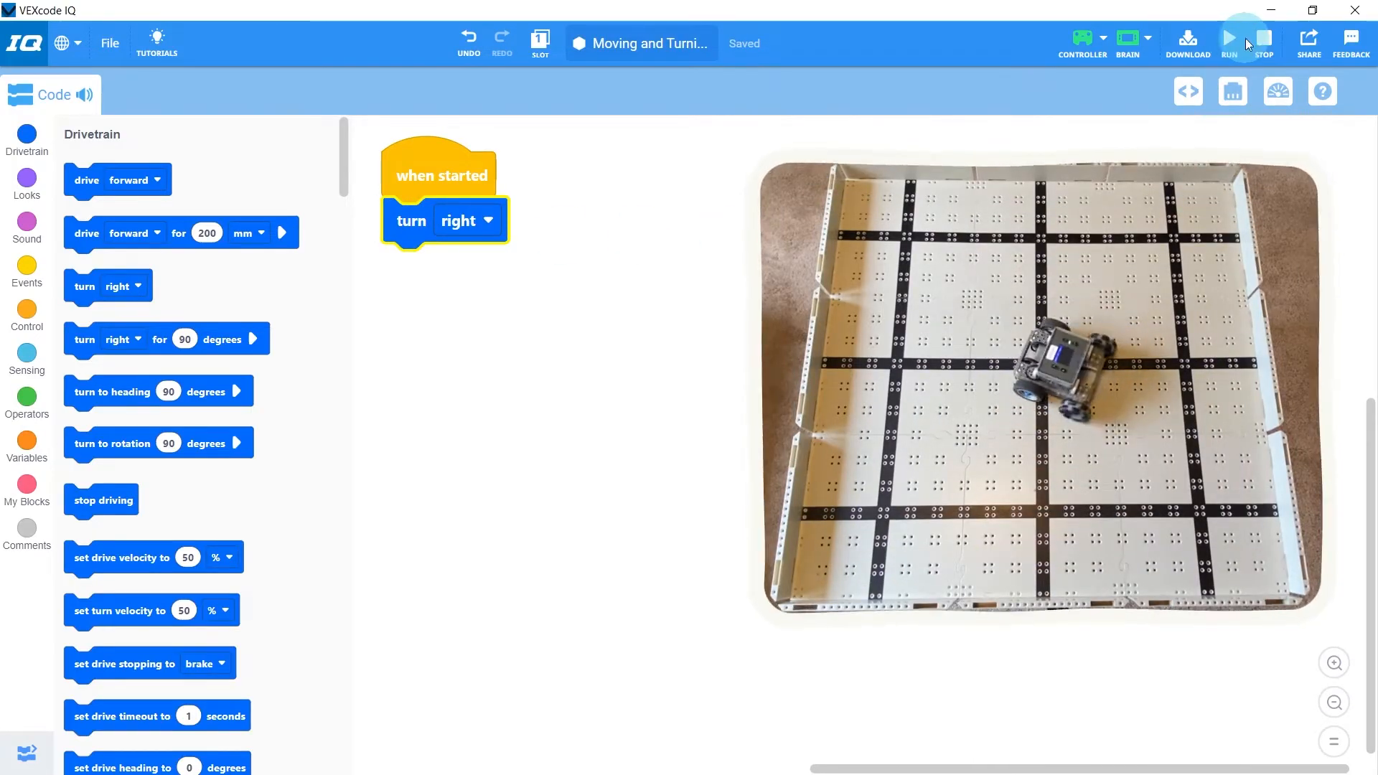
click(1229, 39)
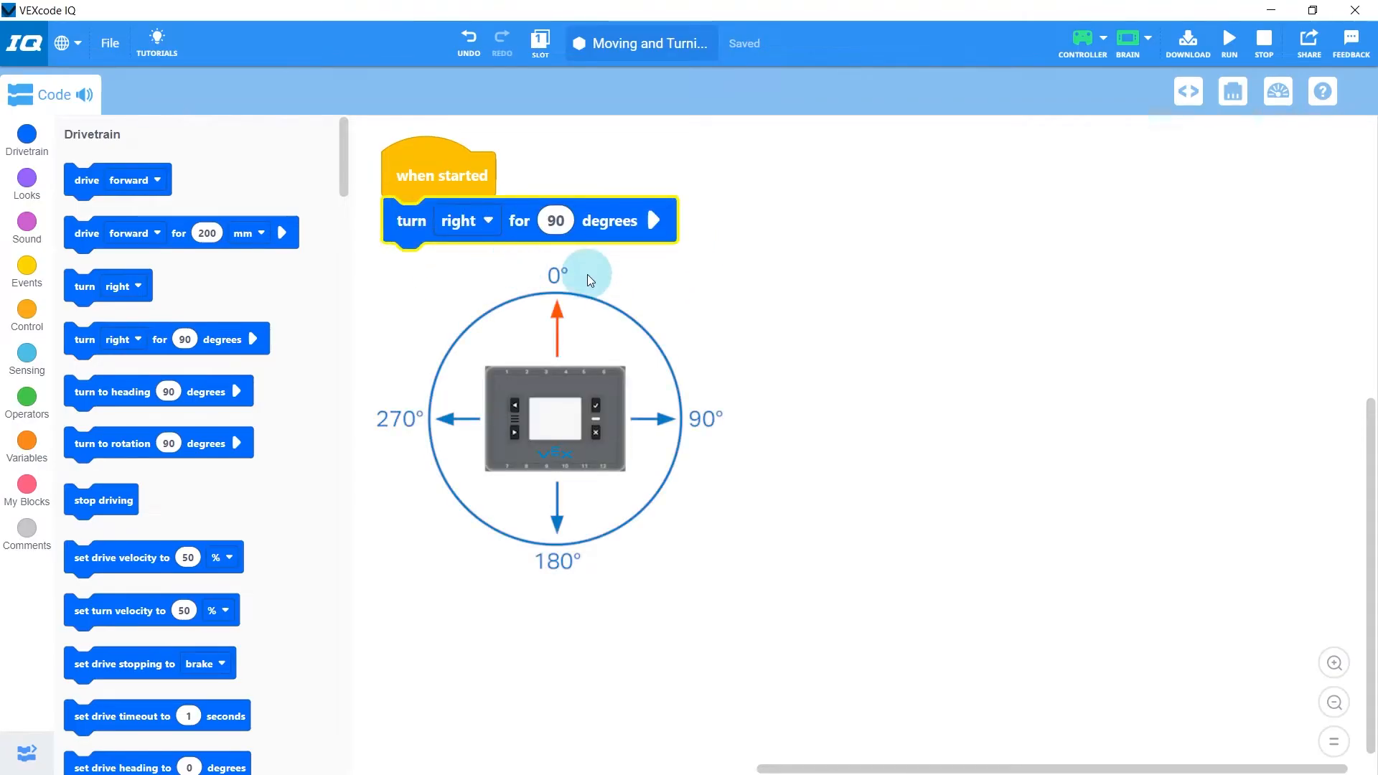
mouse_move(793, 273)
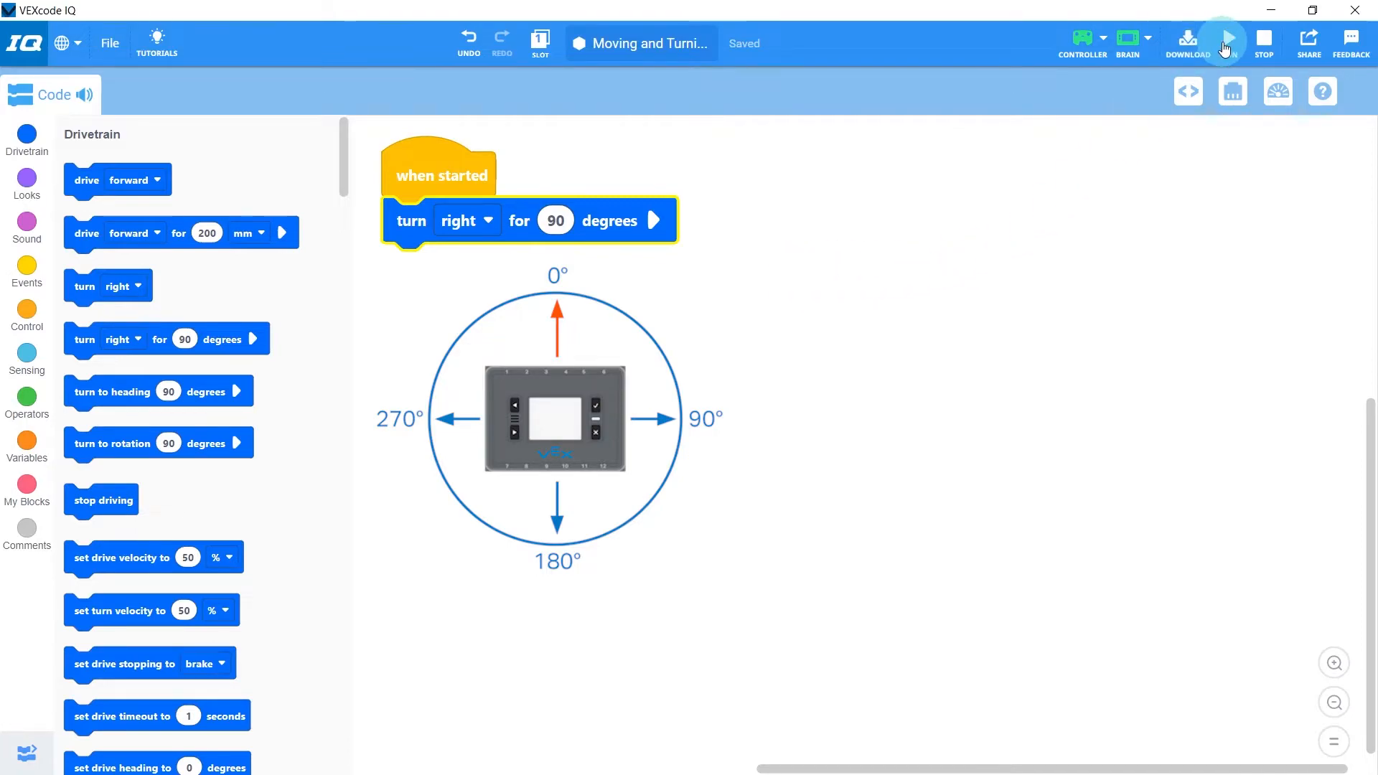
Run the turn right for 90 degrees program on the robot.
click(1228, 40)
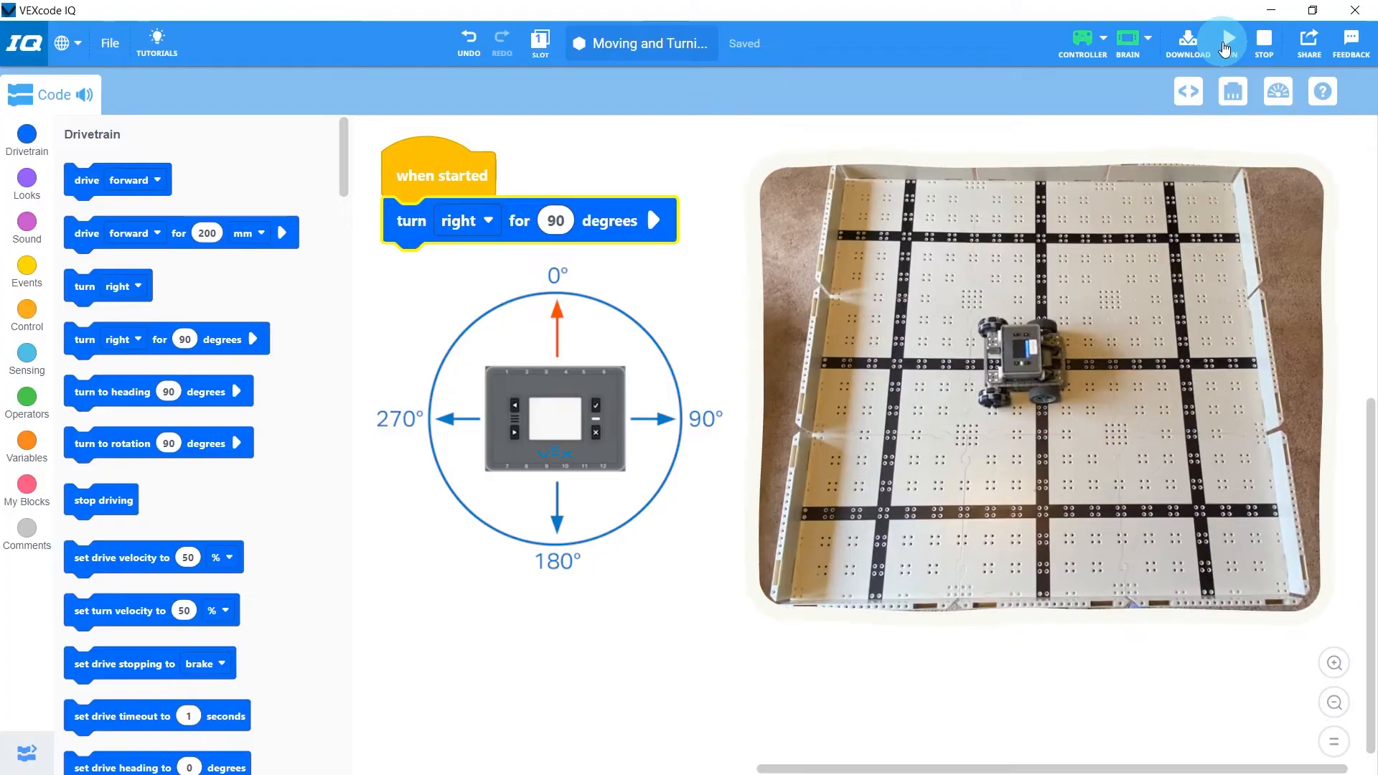
click(1188, 39)
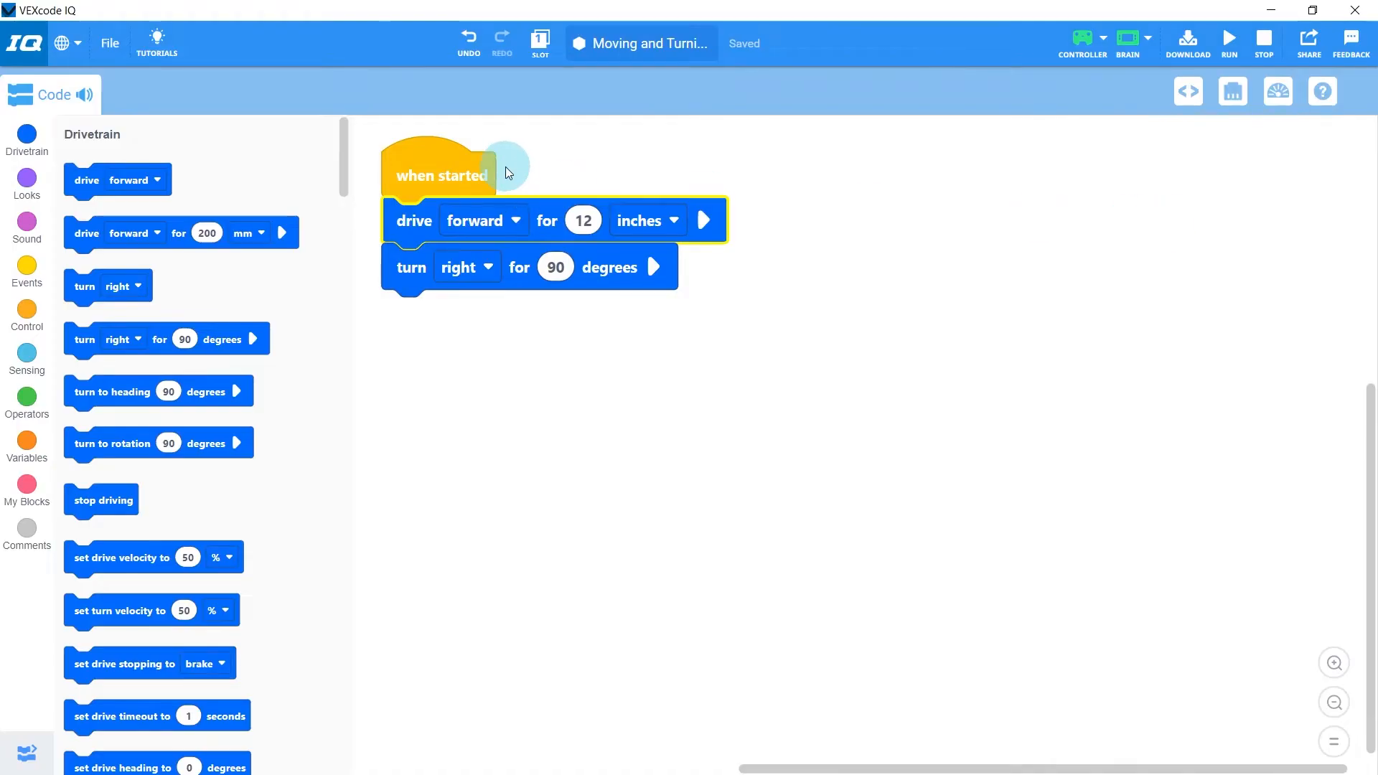
mouse_move(463, 151)
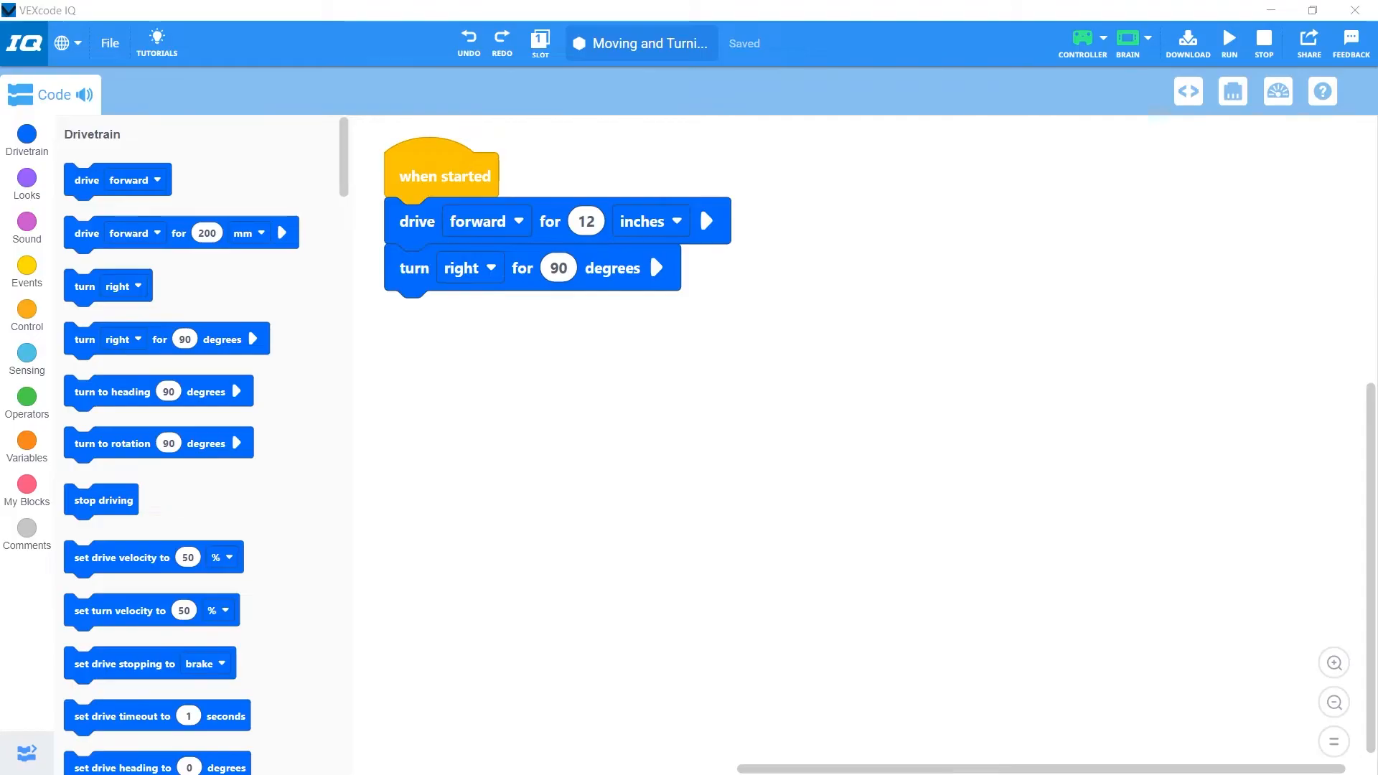
mouse_move(167, 232)
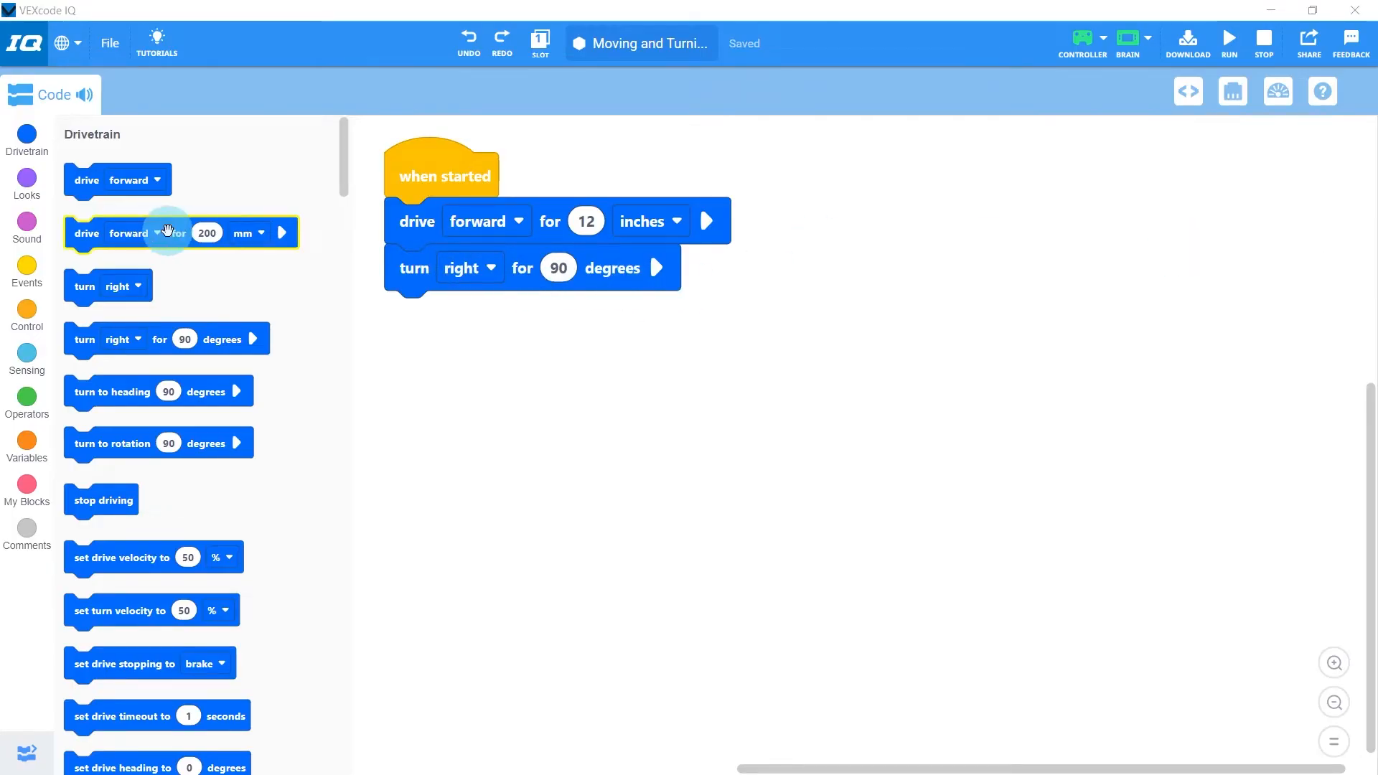
Set the drive block's distance to 12 inches.
click(206, 232)
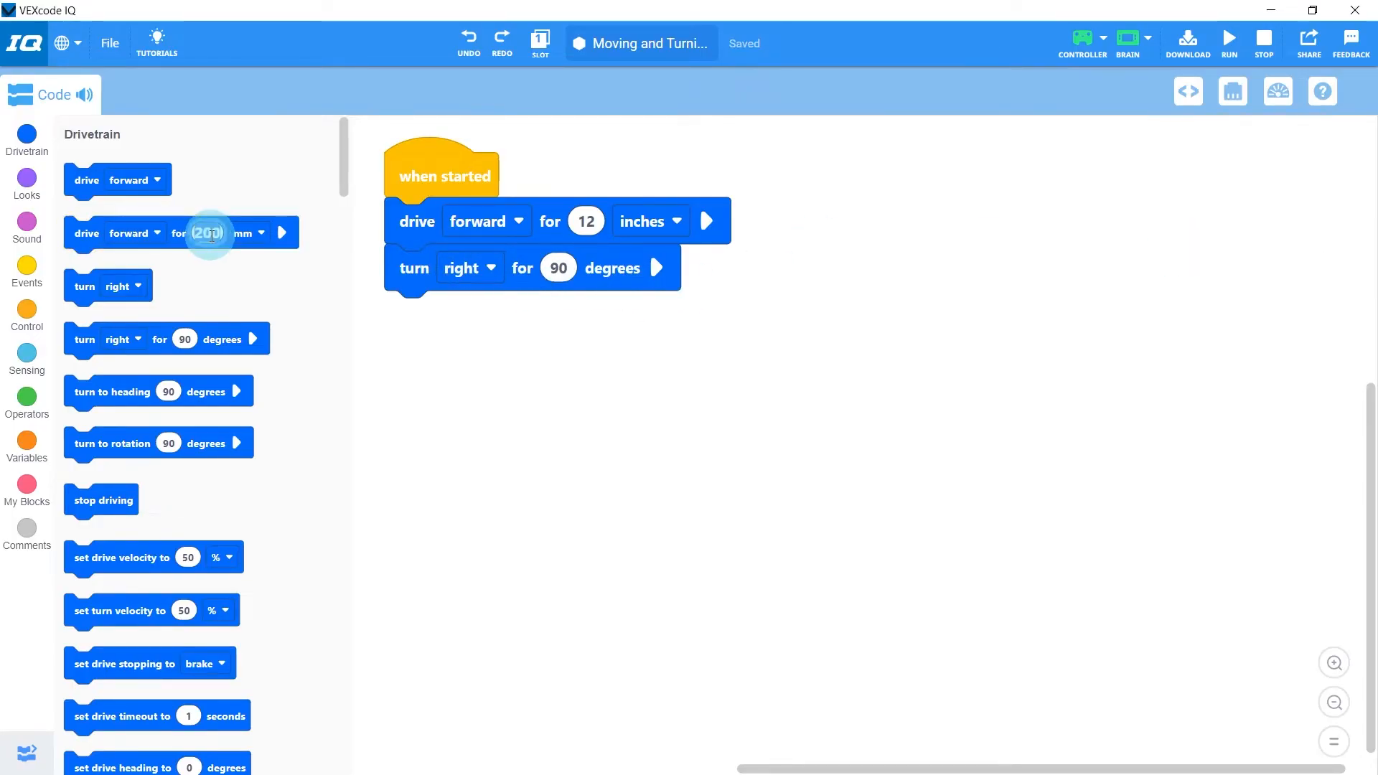
click(254, 232)
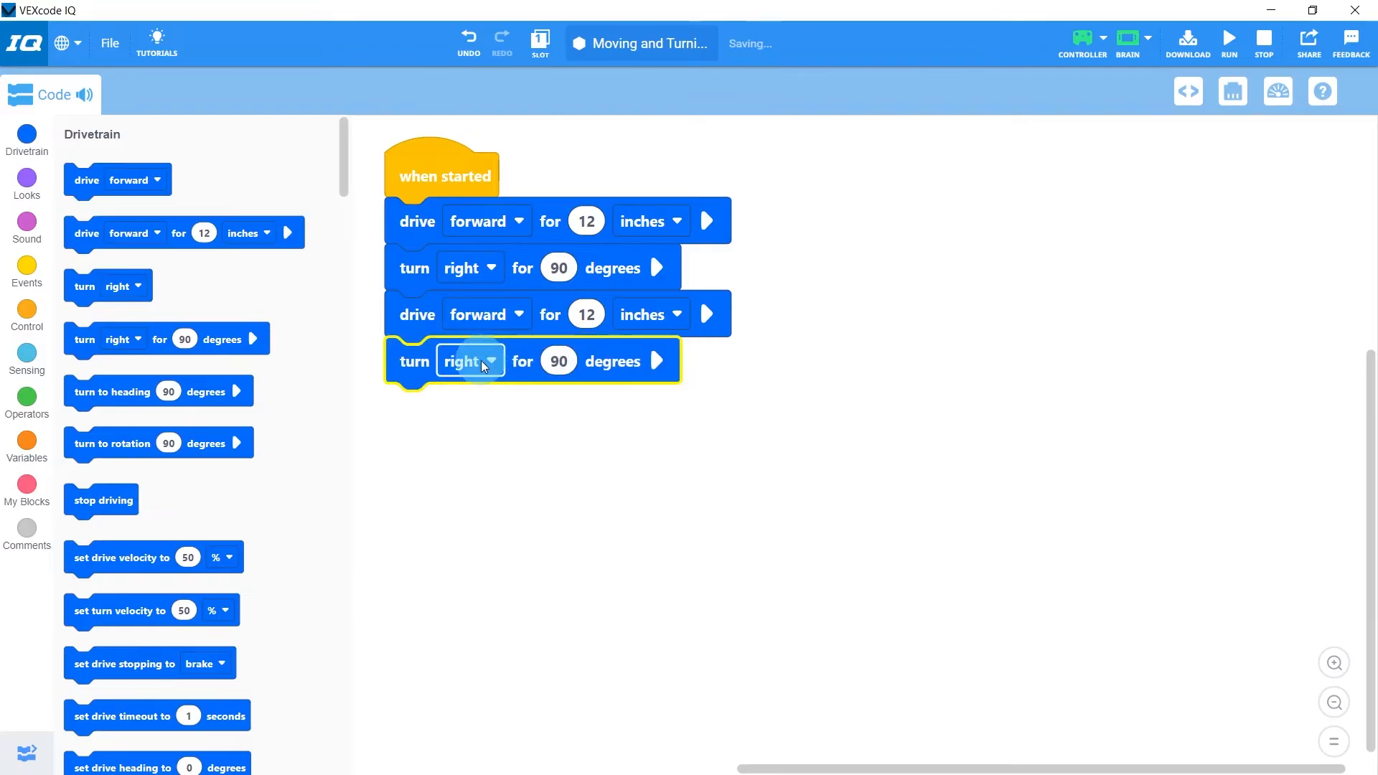
Change the second turn block's direction to left.
click(465, 360)
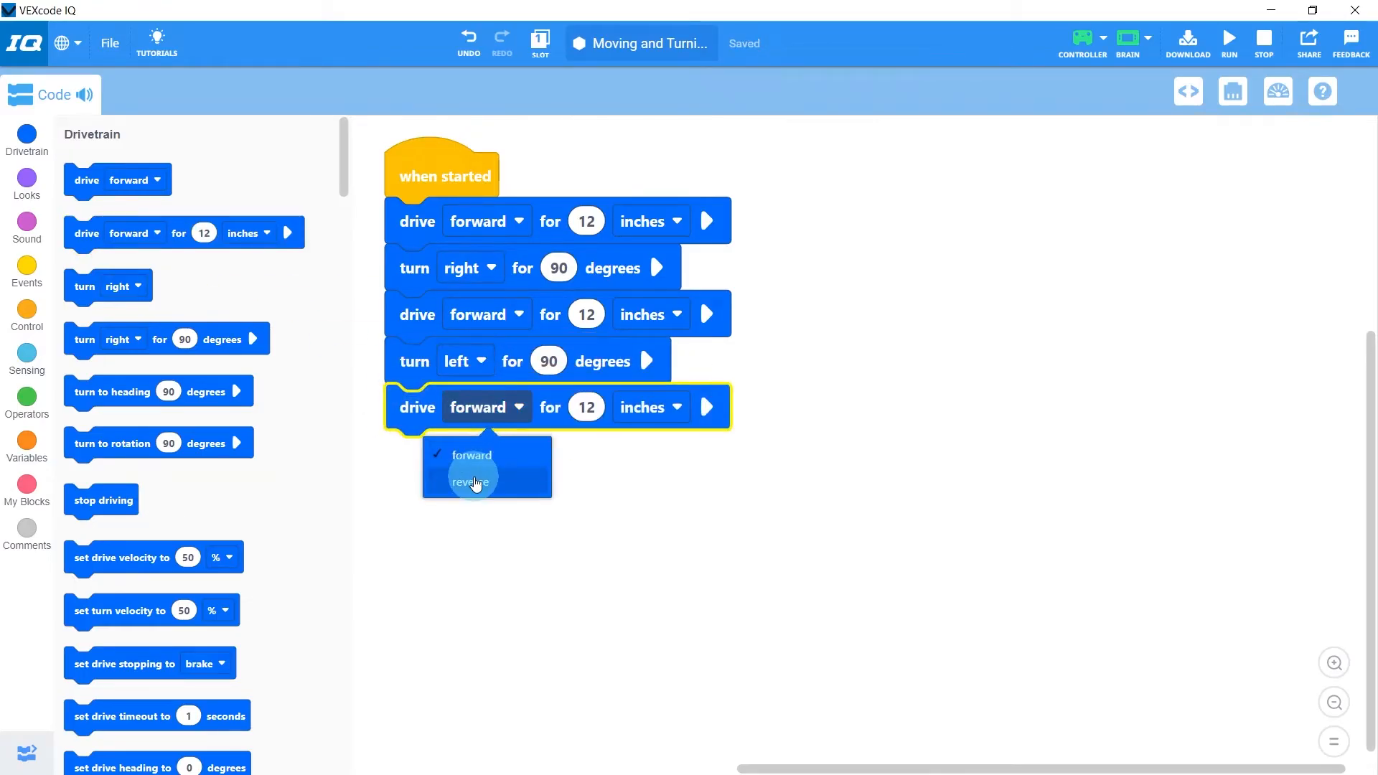
click(473, 482)
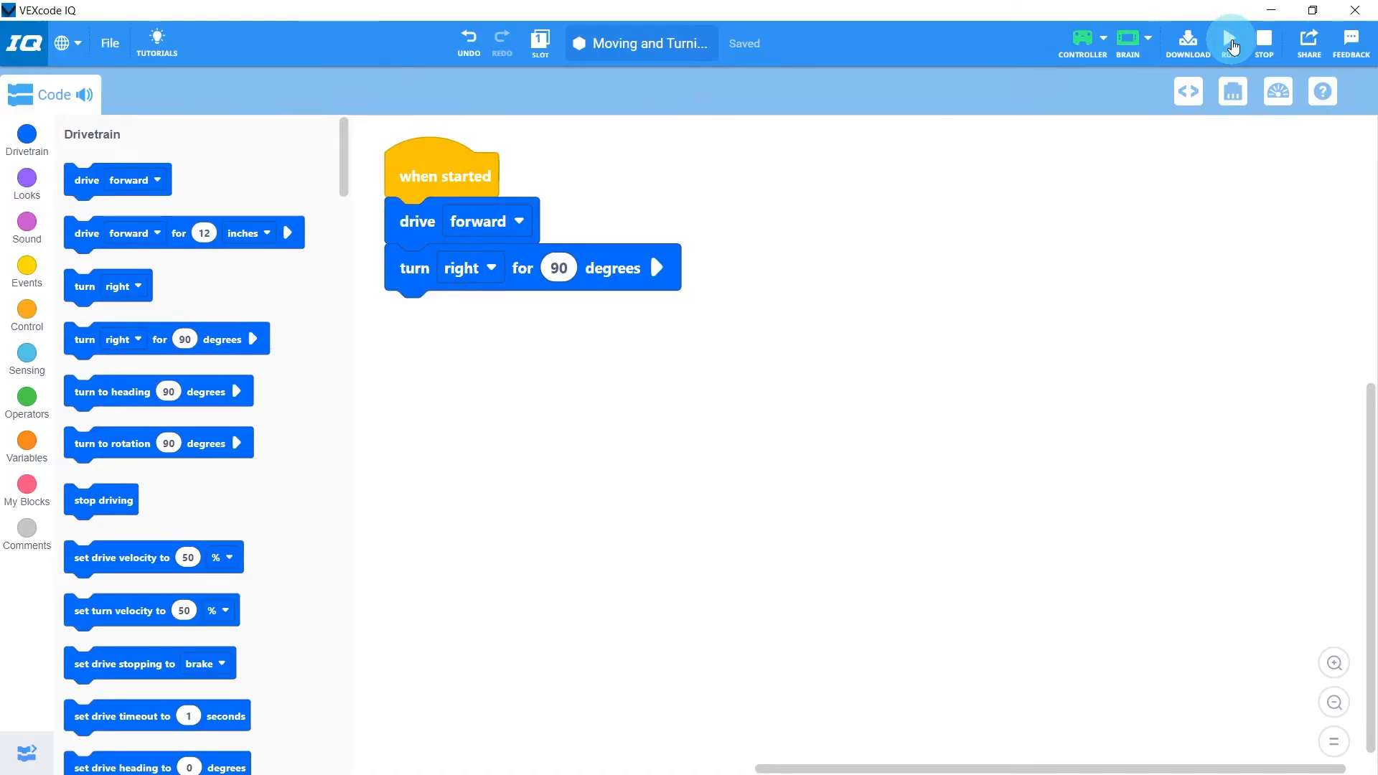
Run the drive forward then turn right 90 degrees program on the robot.
click(1229, 41)
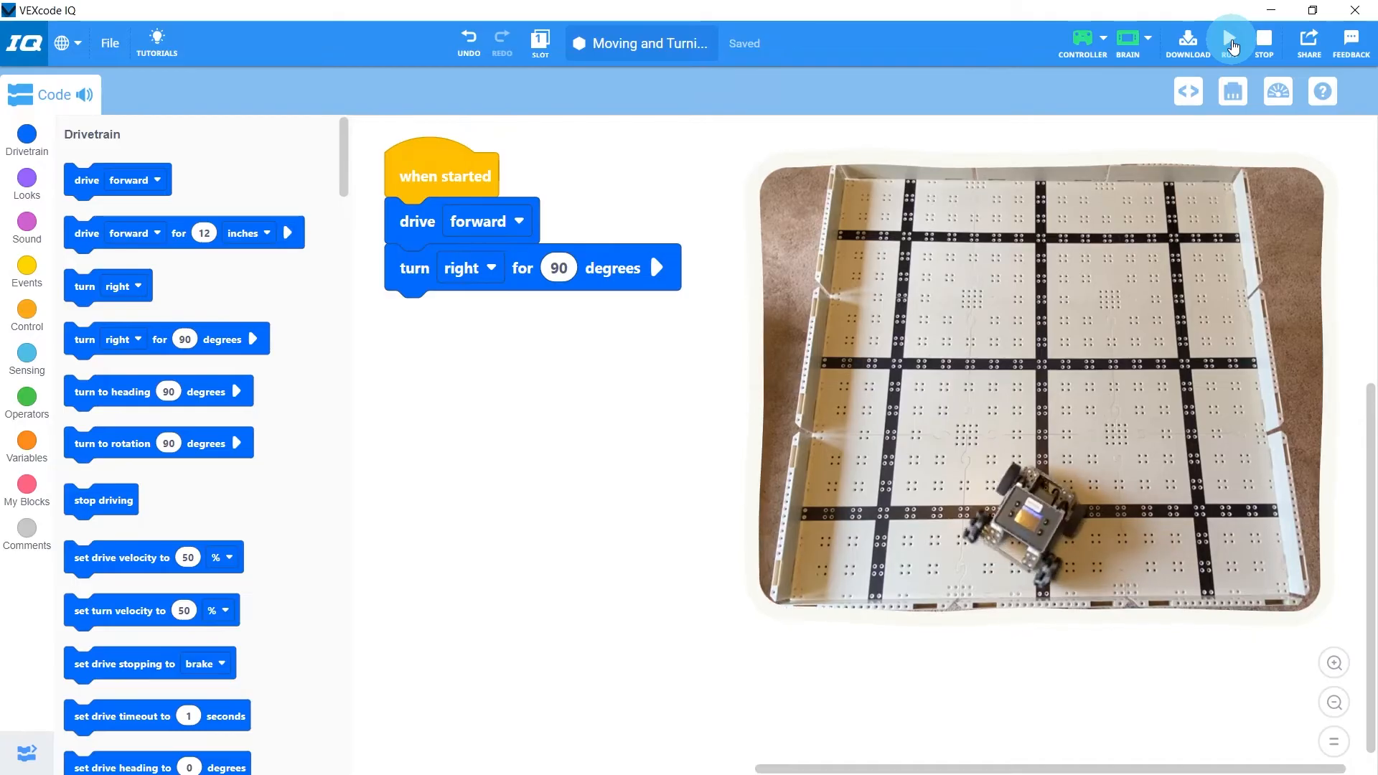
click(1228, 38)
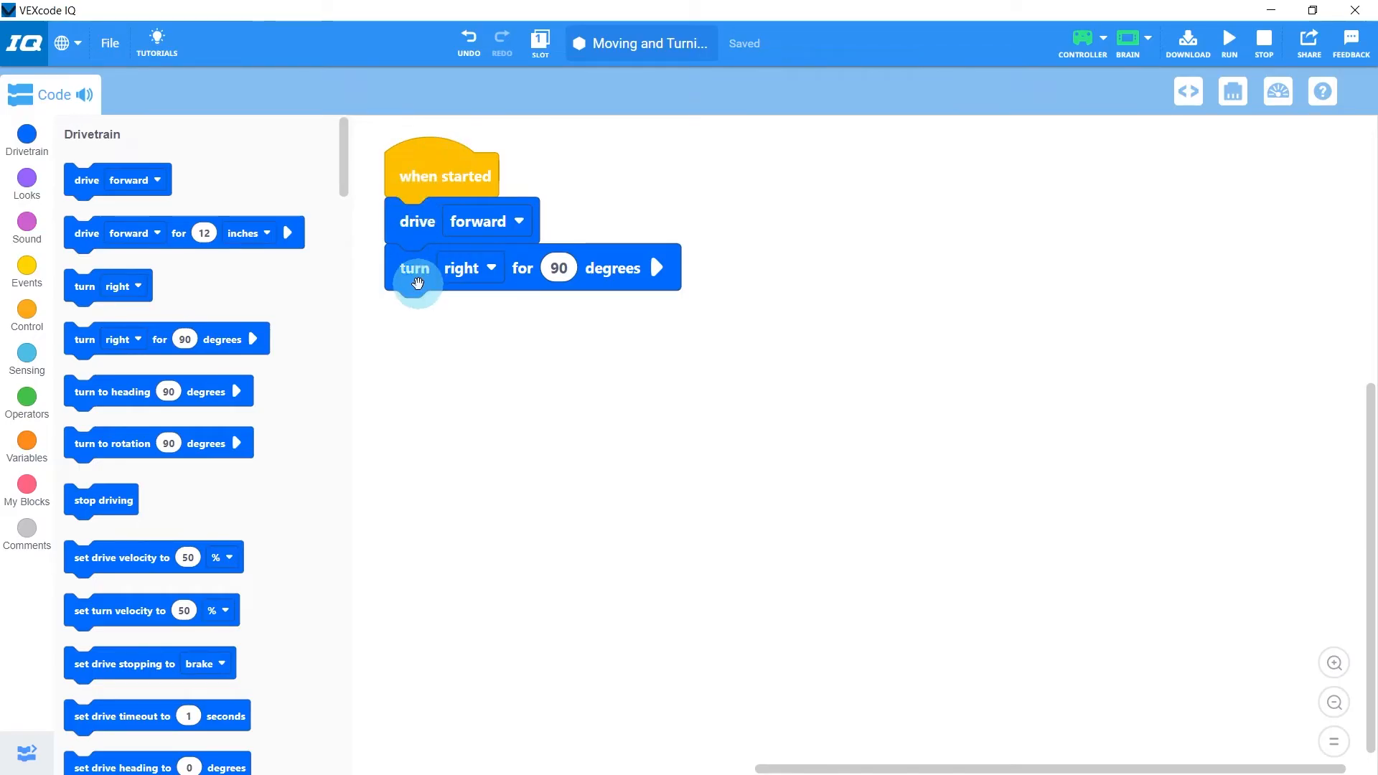
mouse_move(571, 223)
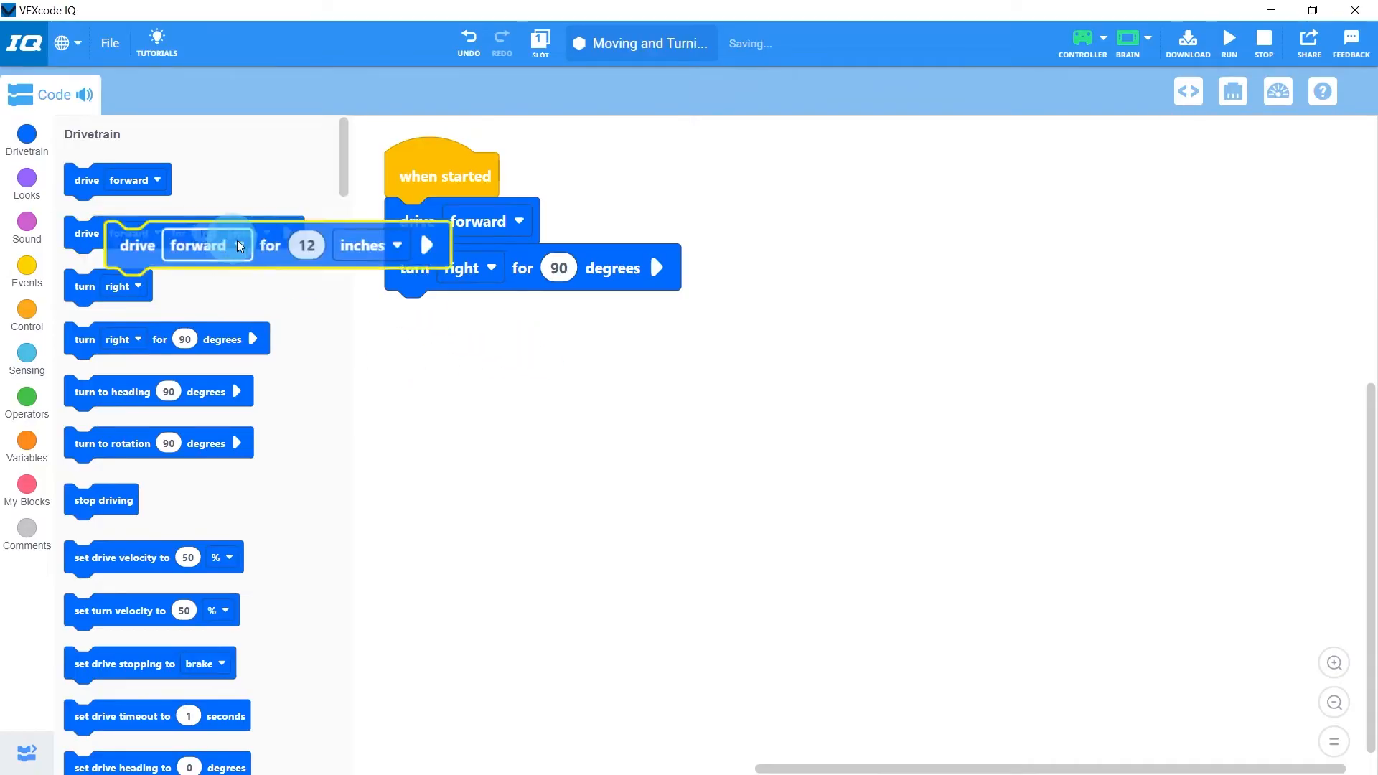
drag(237, 244, 295, 301)
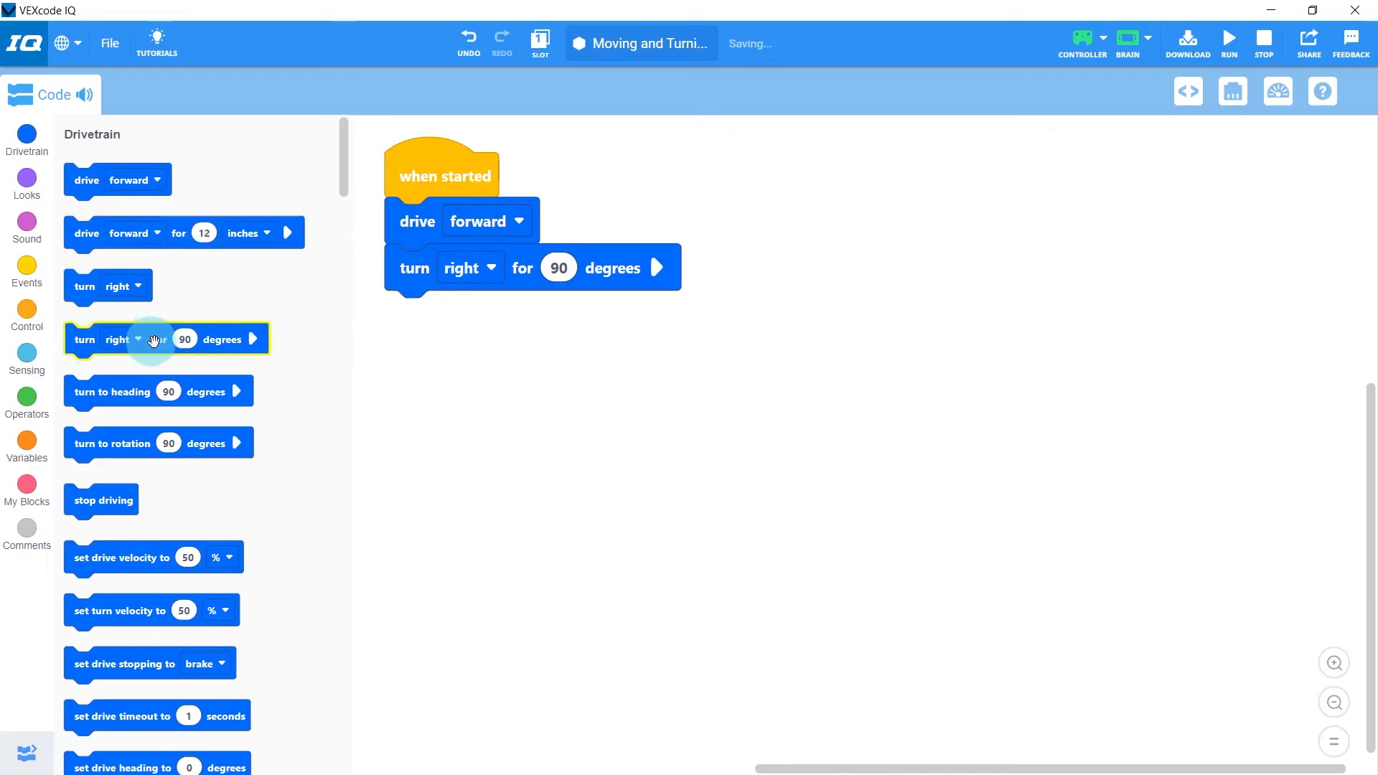
drag(167, 338, 516, 349)
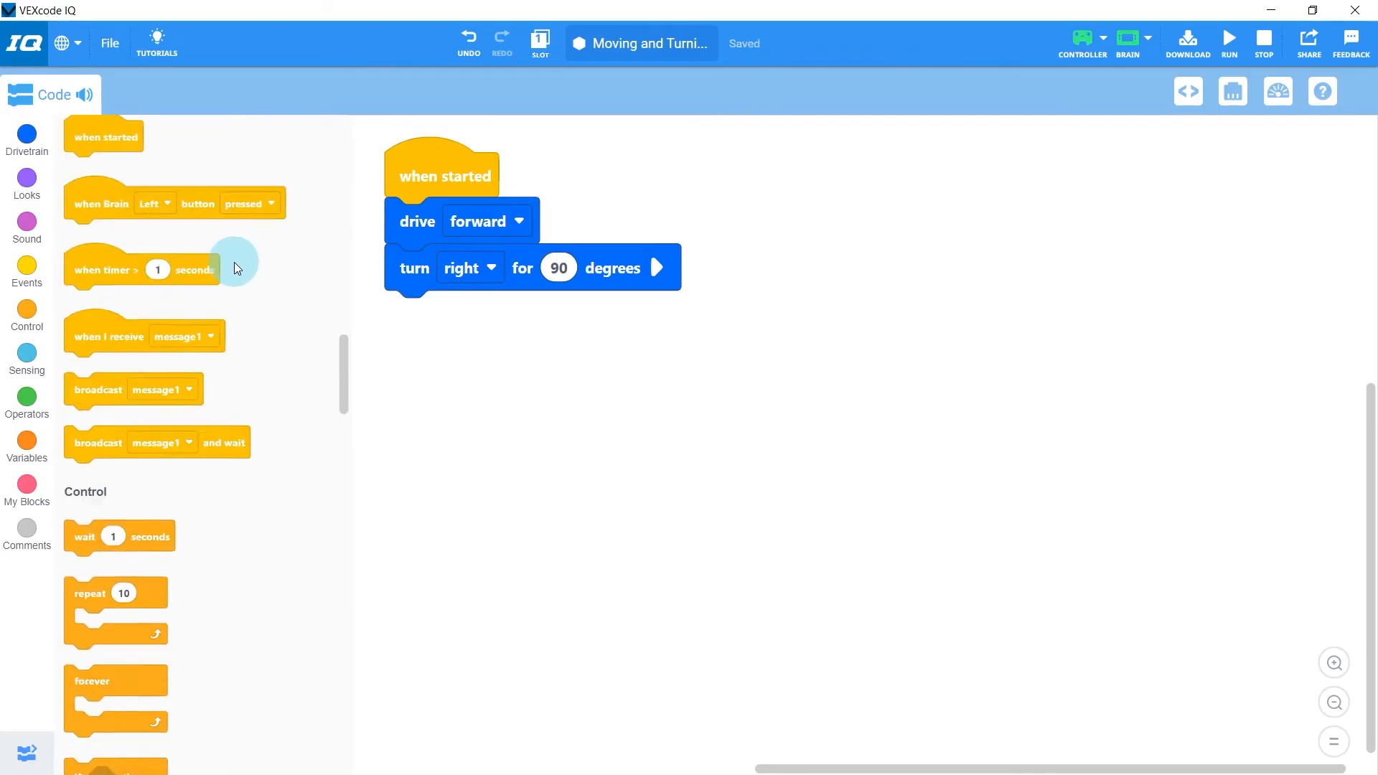
scroll(down, 3)
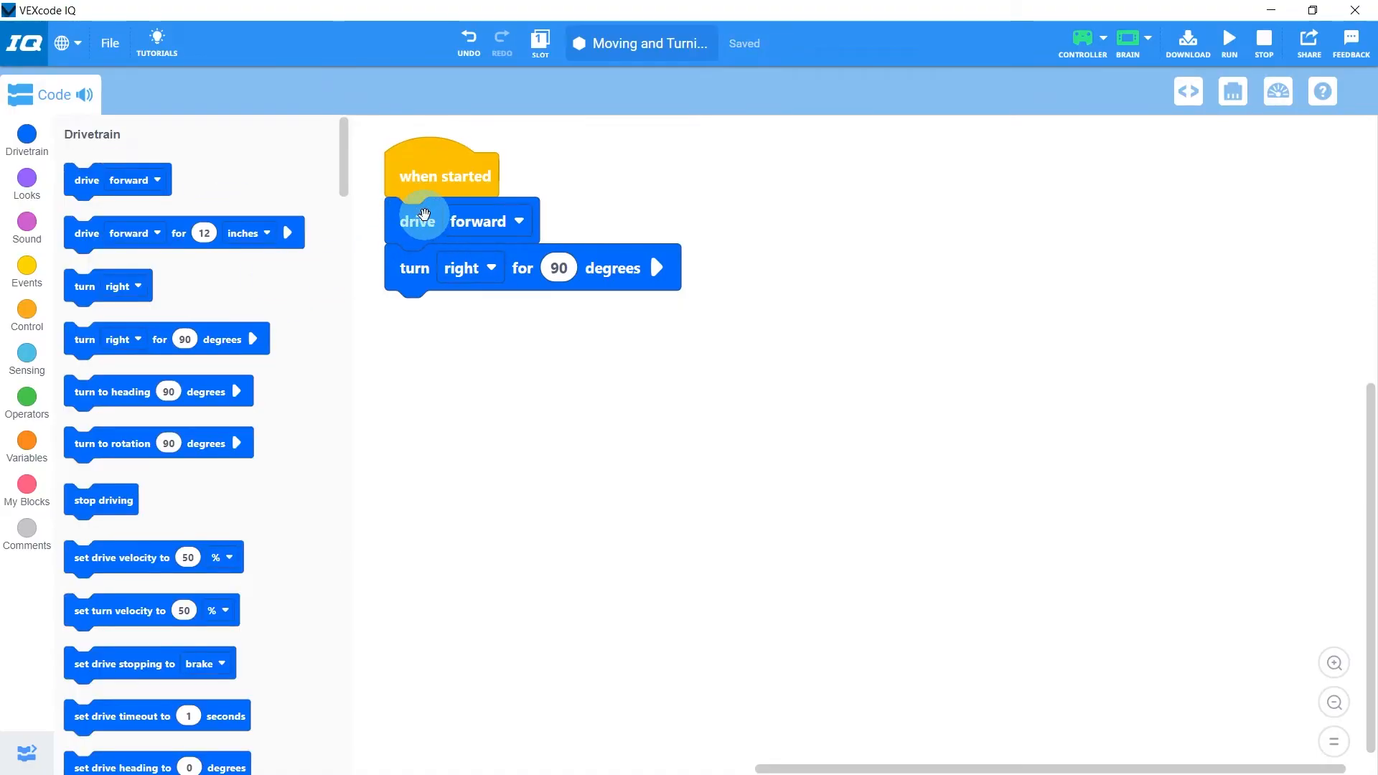
click(479, 220)
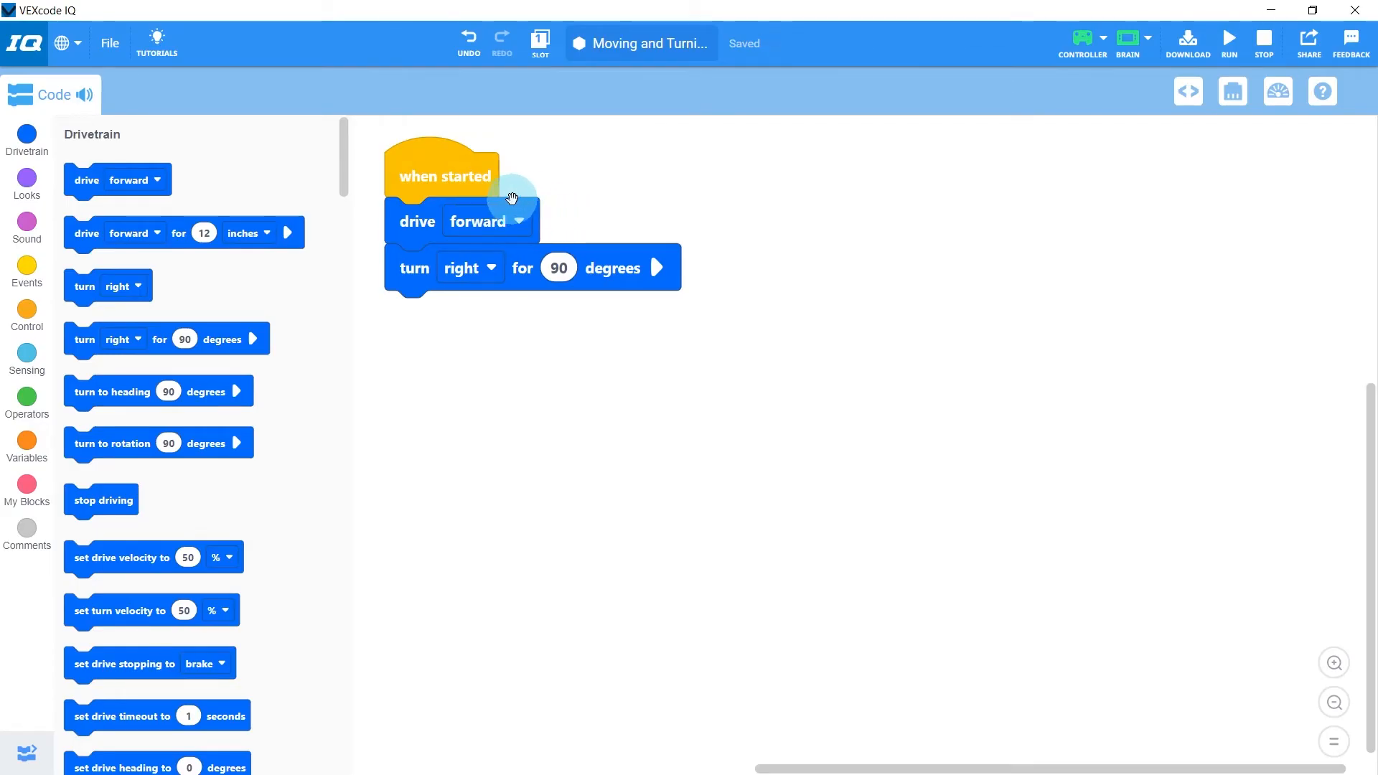
mouse_move(536, 204)
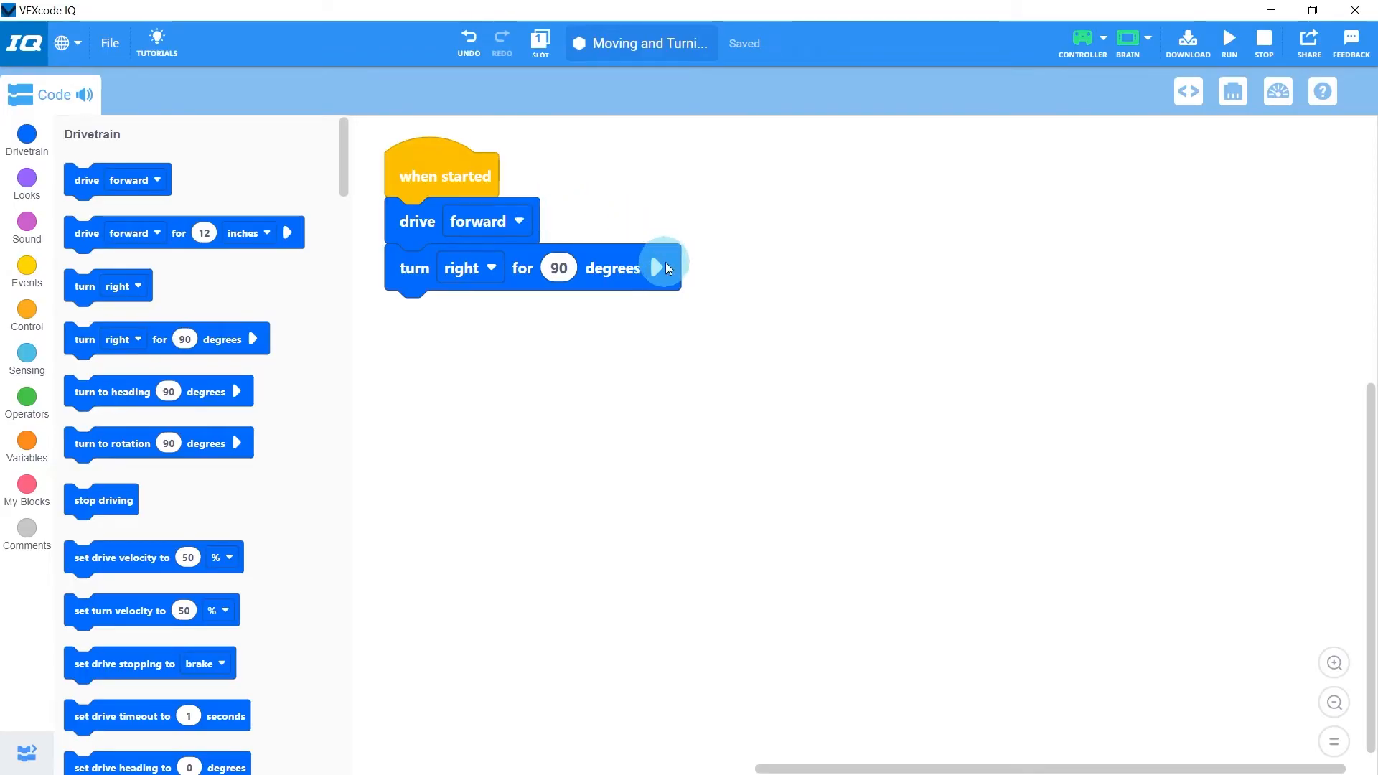
Show and hide the turn block's don't-wait option, then save the project.
click(661, 267)
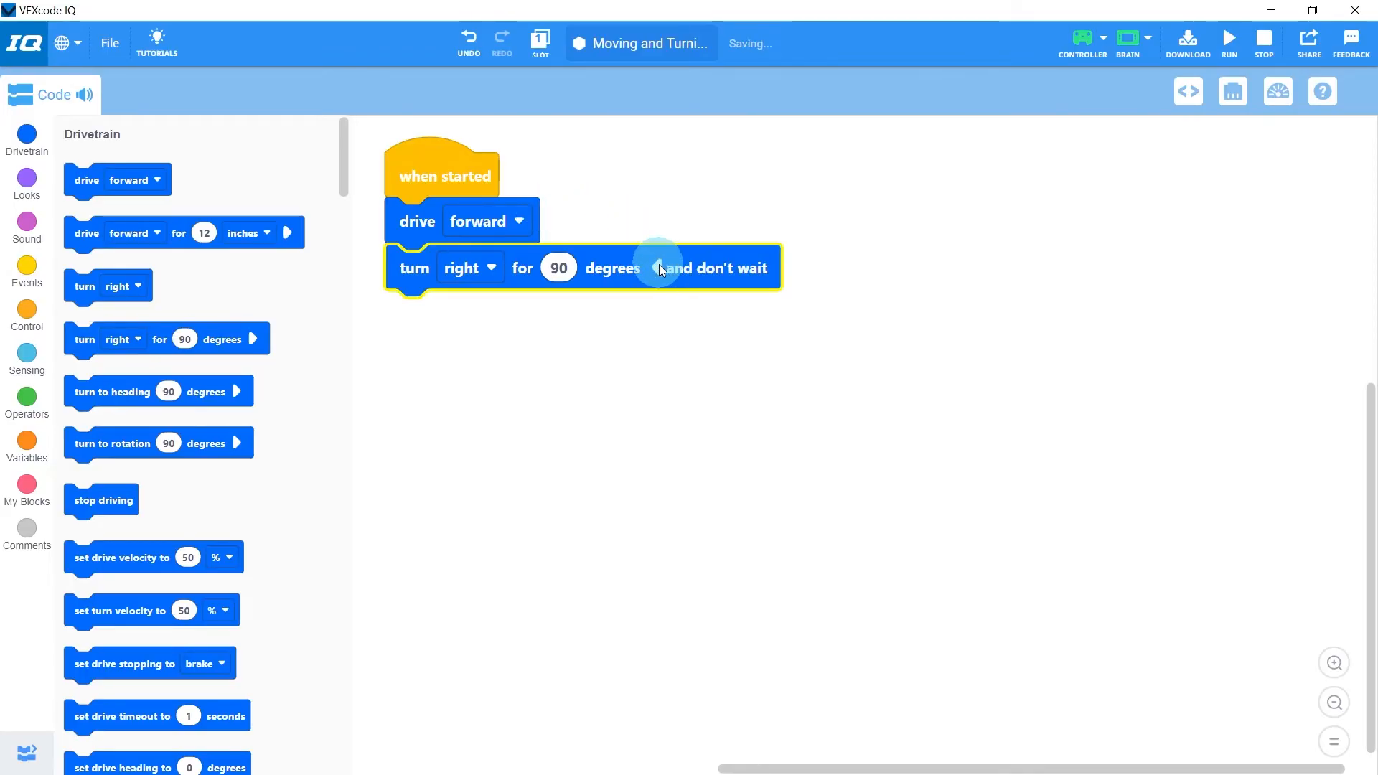
click(657, 268)
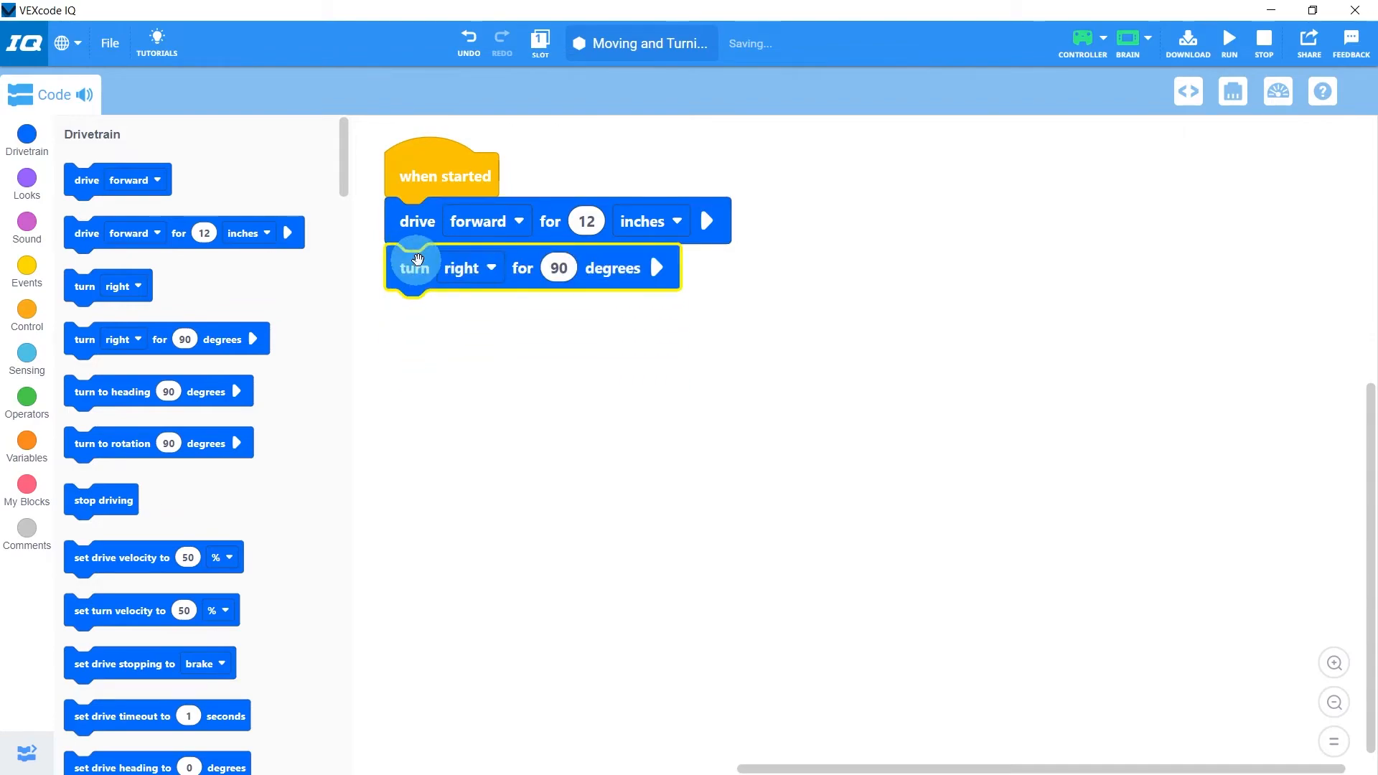
click(1187, 42)
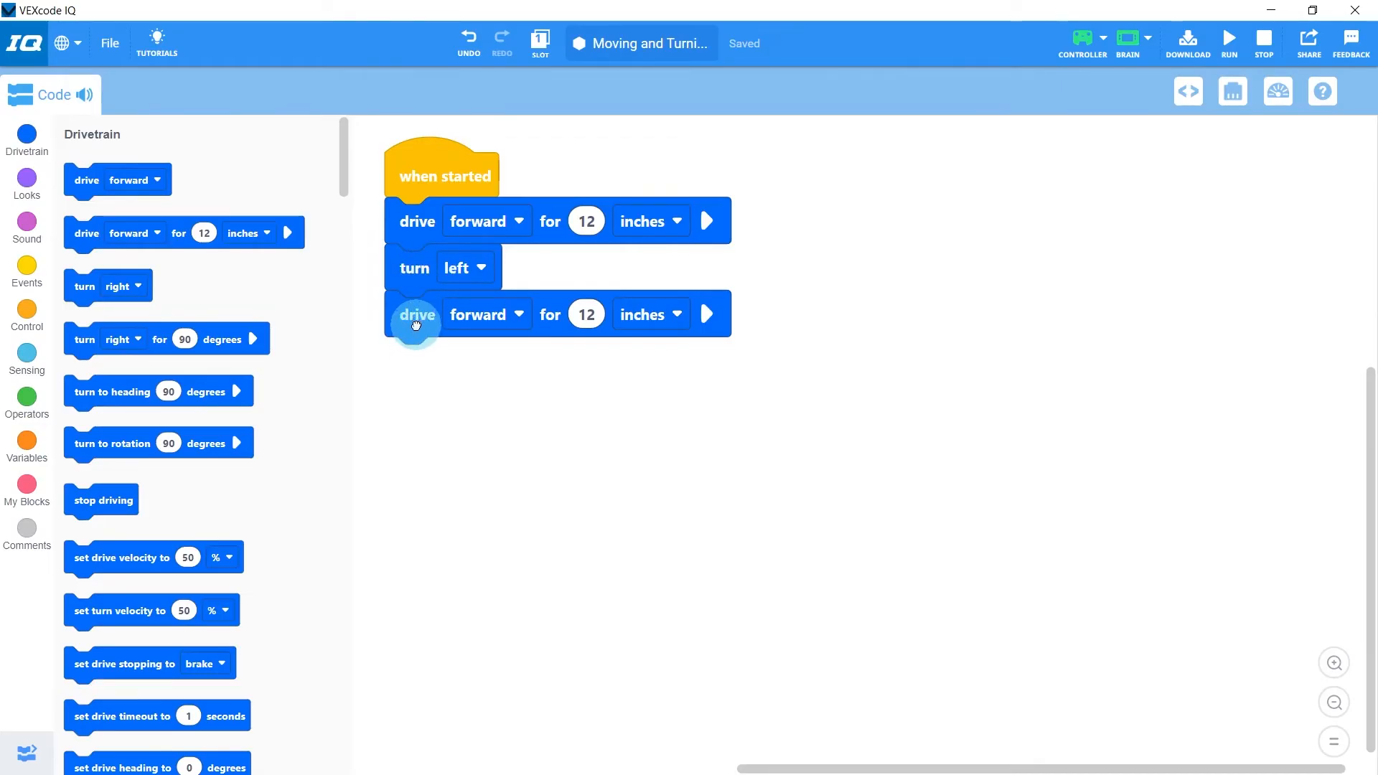
Place a turn left 90 degrees block between the two 12-inch drives and download it to the brain.
drag(416, 313, 416, 416)
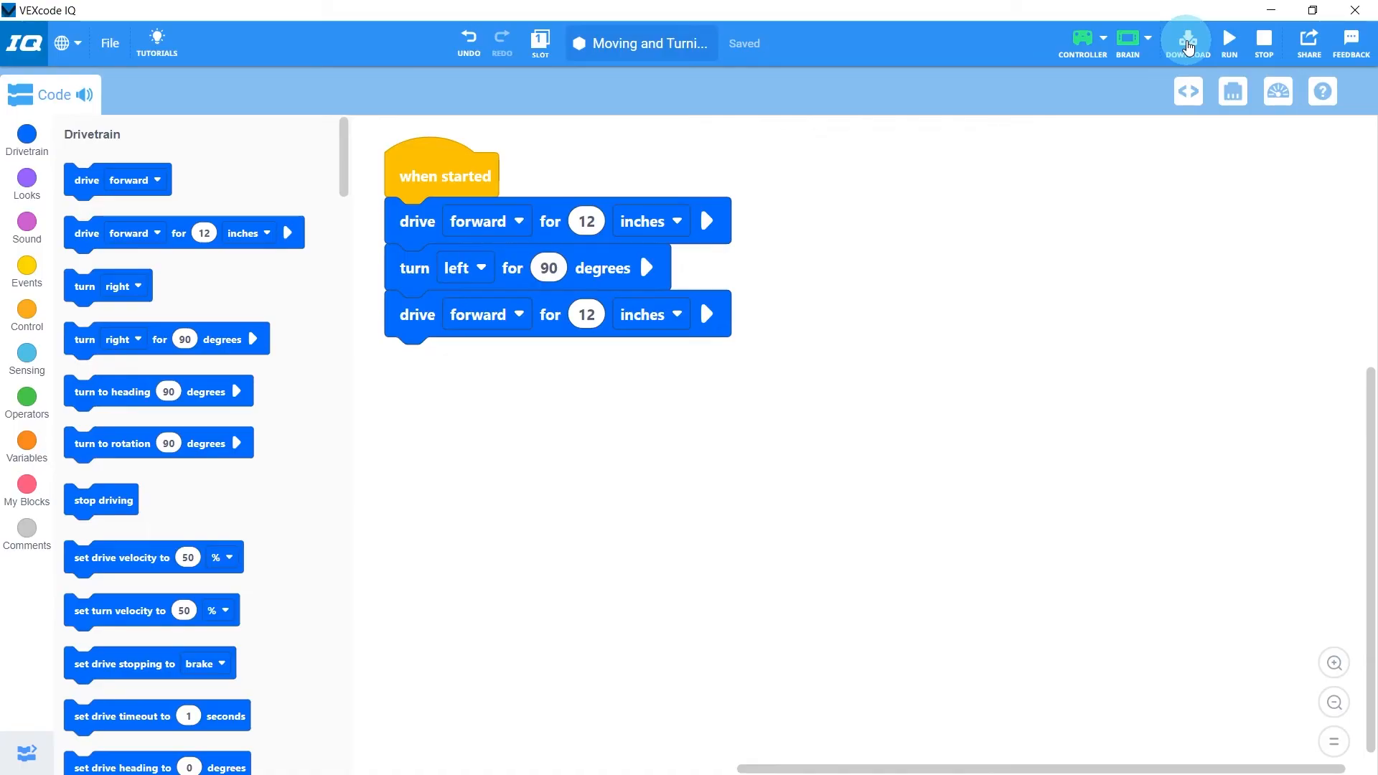
click(1186, 39)
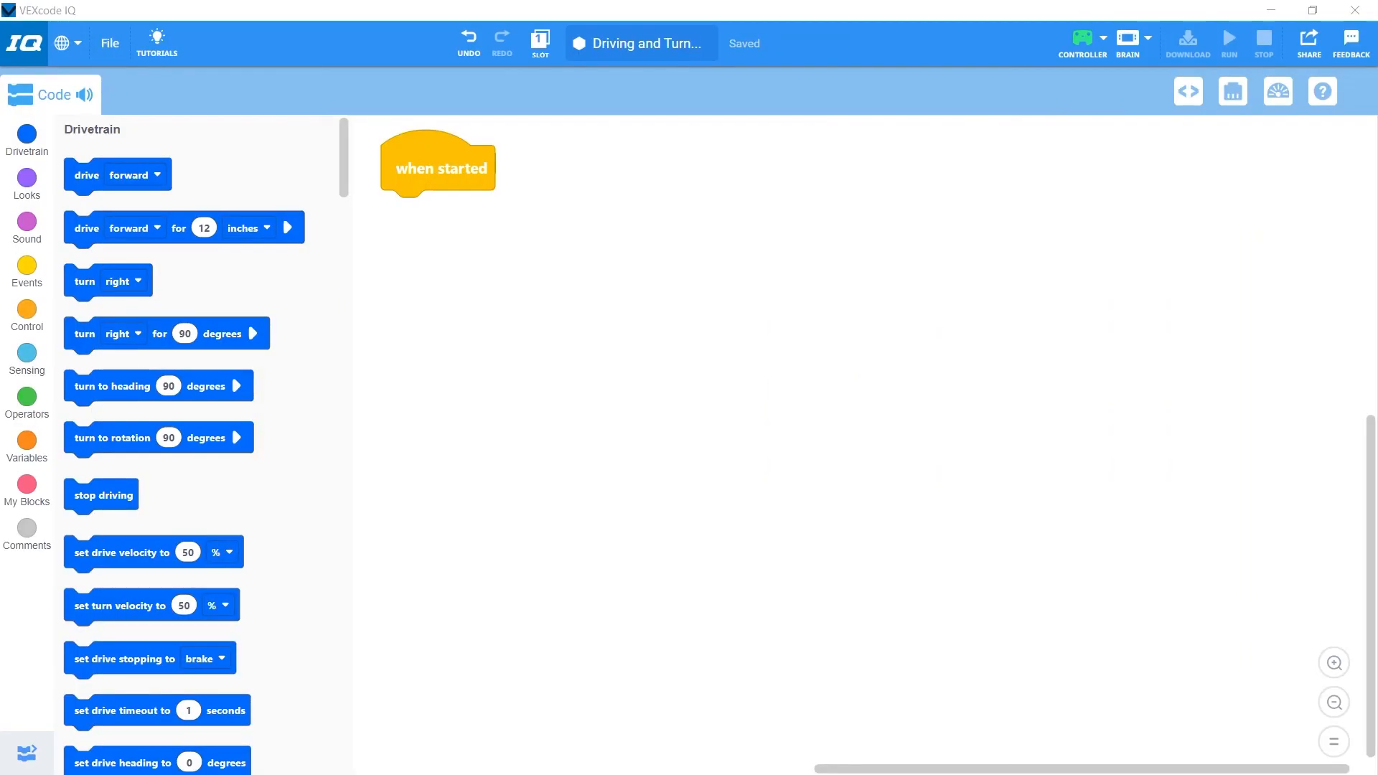
Stack drive and turn velocity 100% blocks under when started, then drive 12 inches and turn right 90 degrees.
click(161, 553)
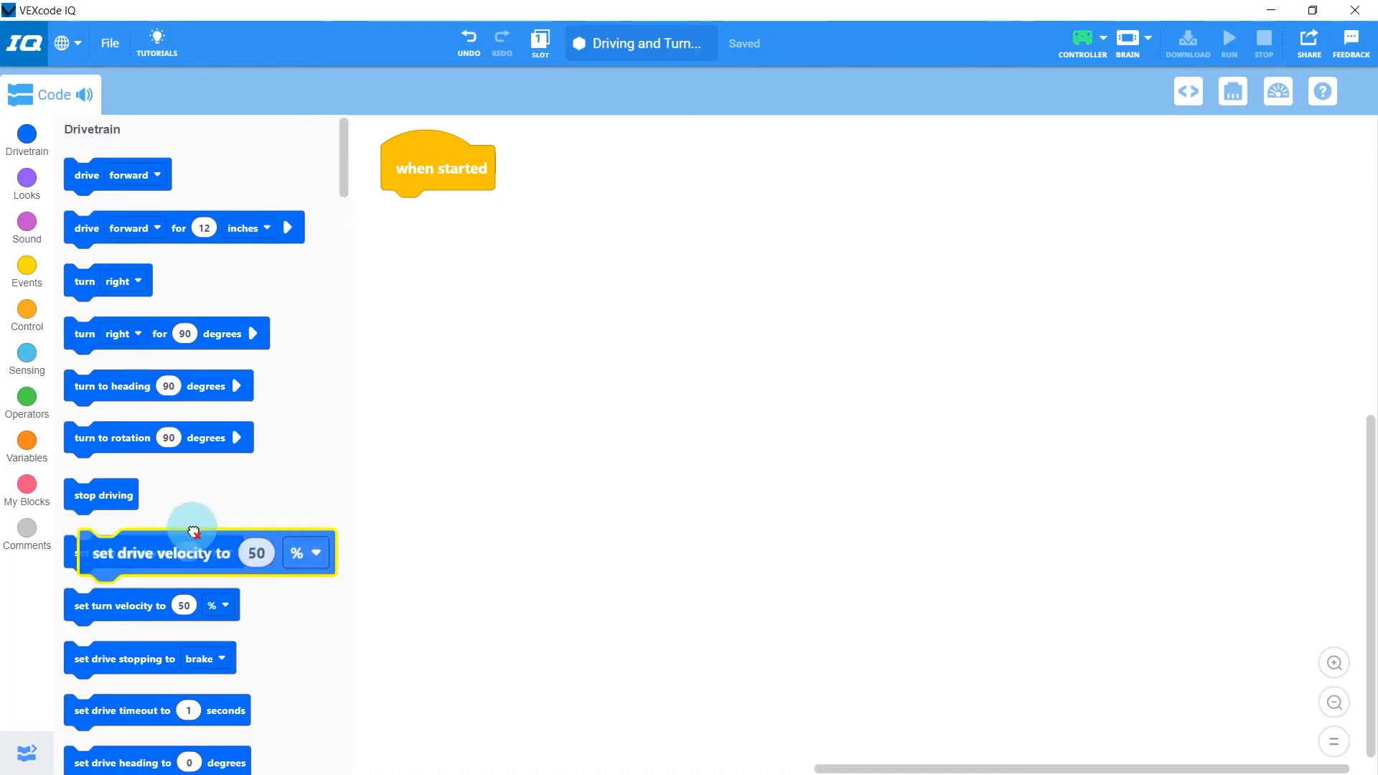
drag(193, 532, 463, 214)
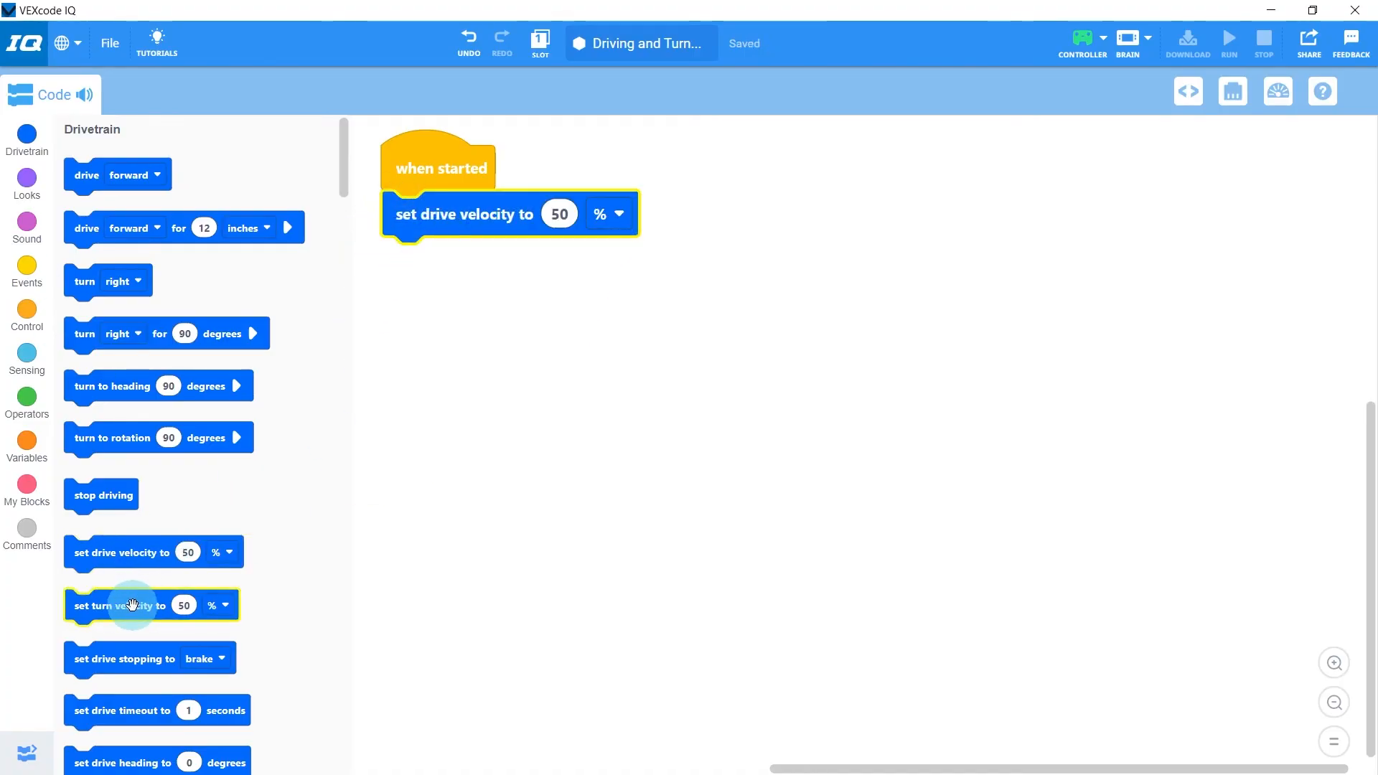
drag(132, 604, 461, 260)
text(100)
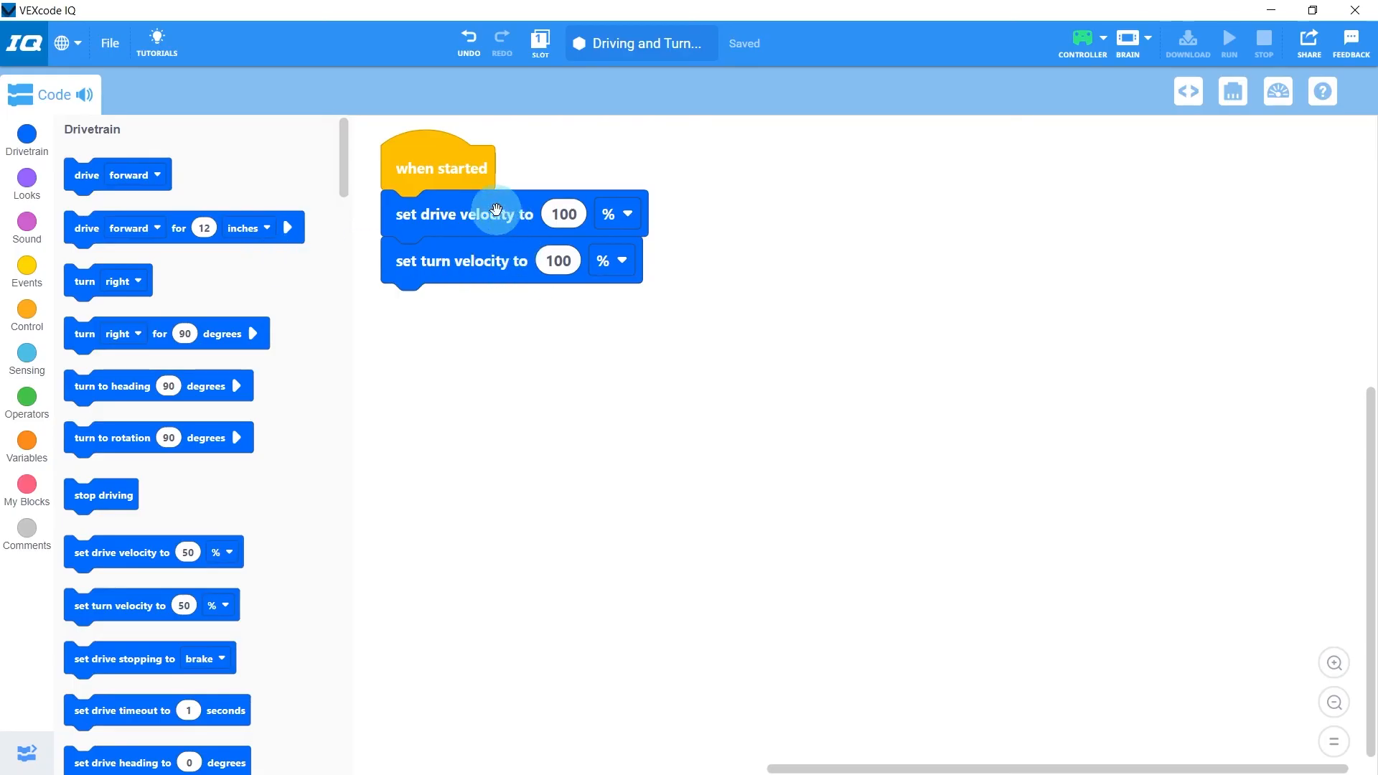
mouse_move(176, 228)
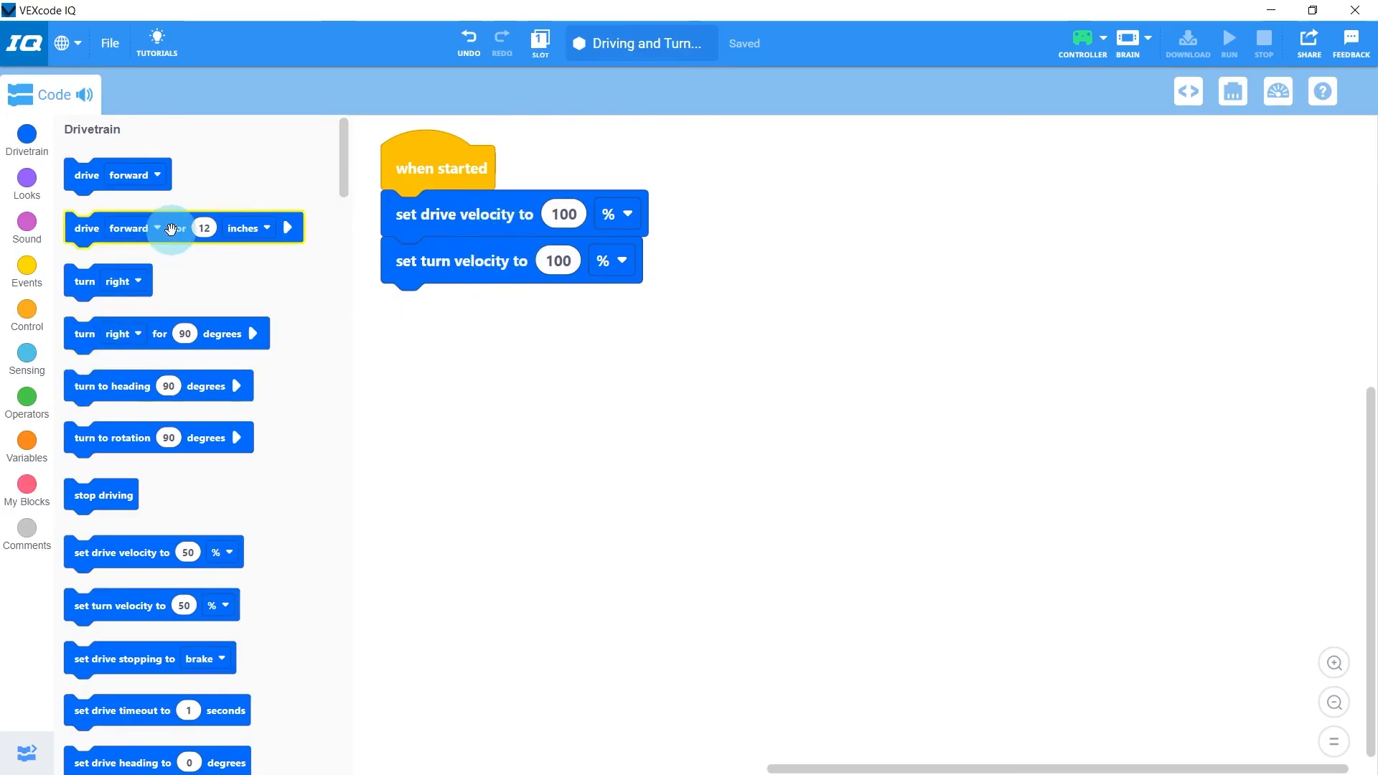
drag(183, 227, 553, 306)
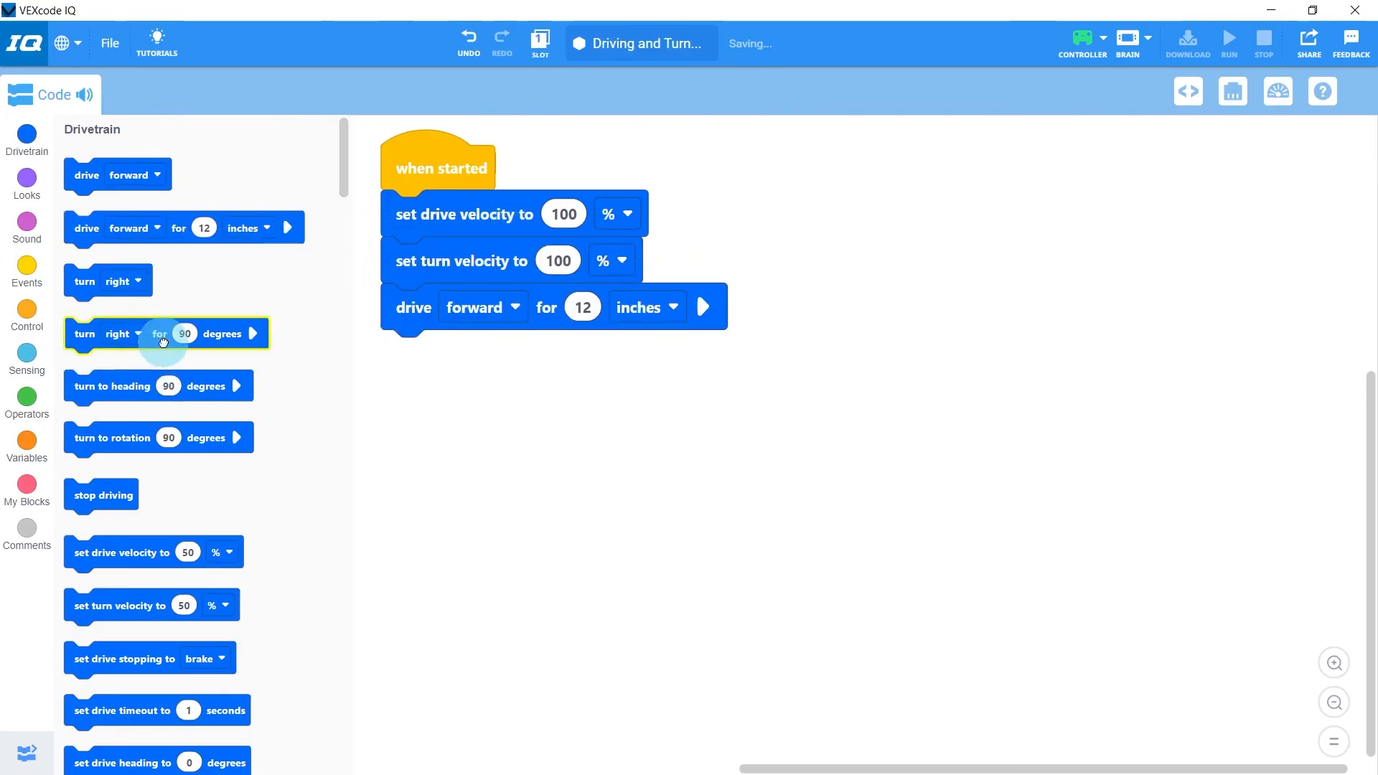
drag(163, 333, 527, 353)
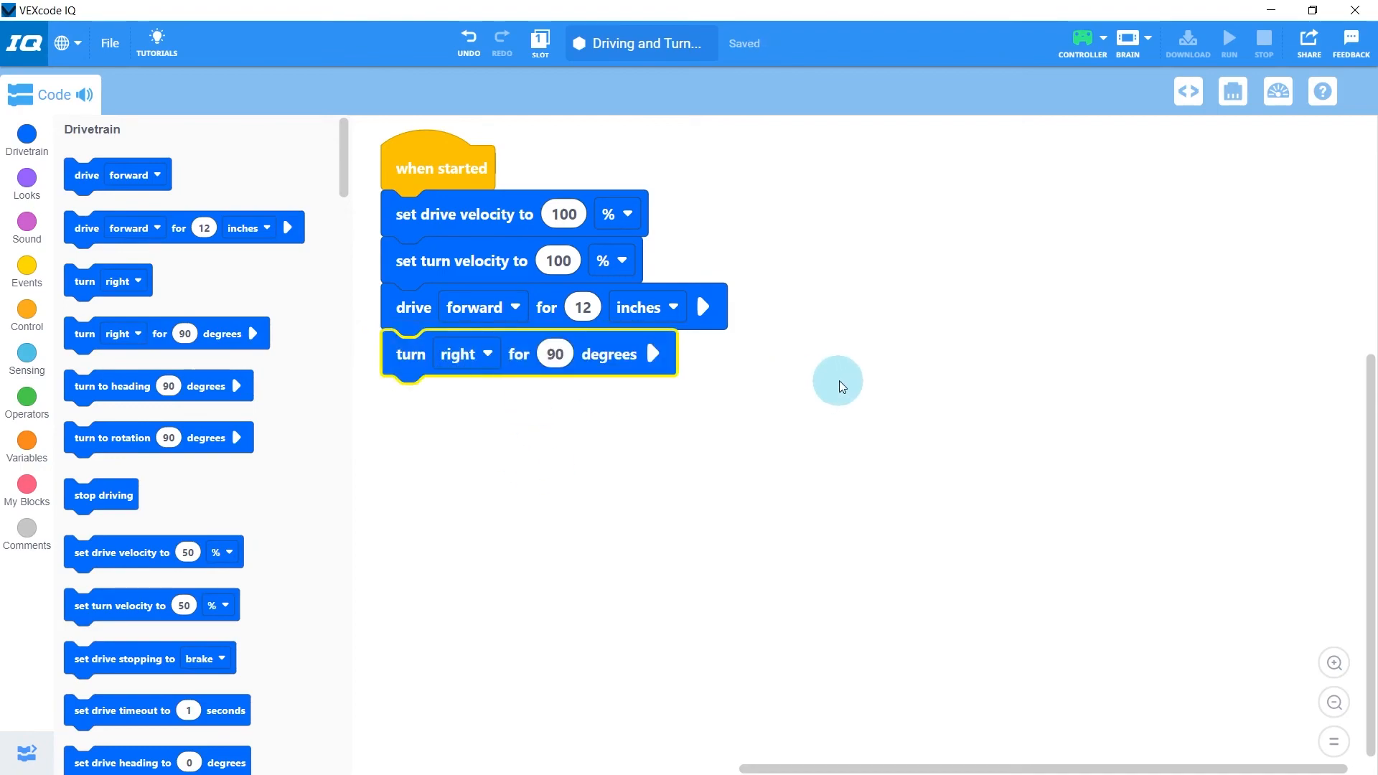
mouse_move(716, 196)
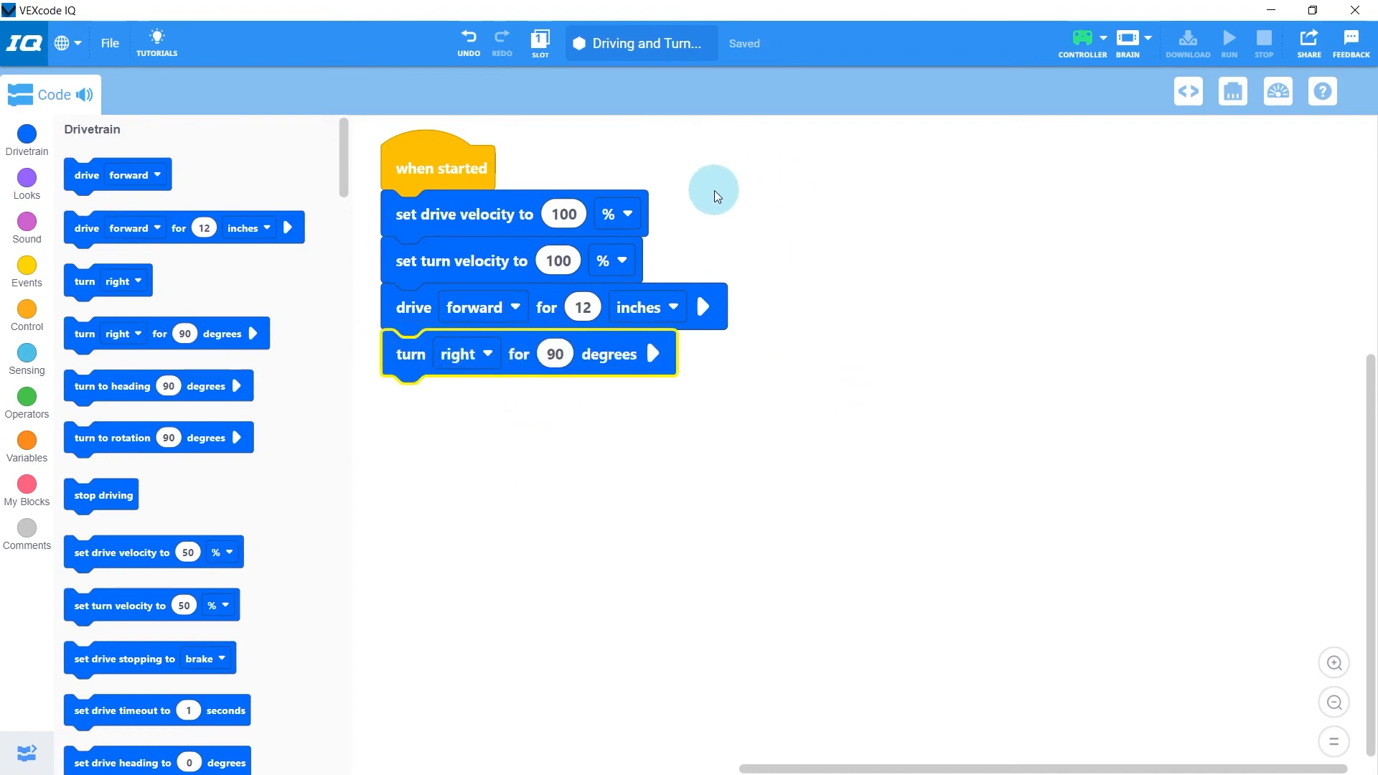